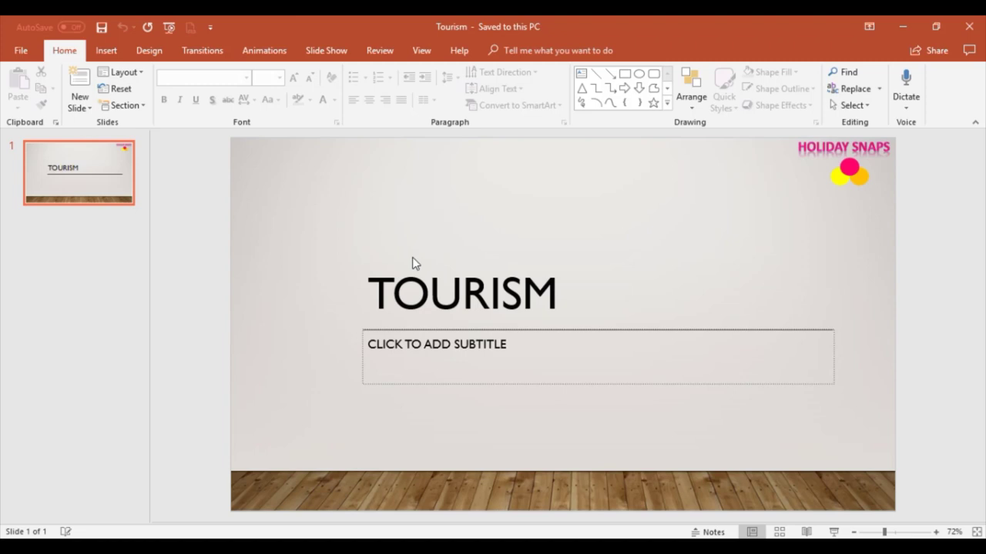
mouse_move(344, 307)
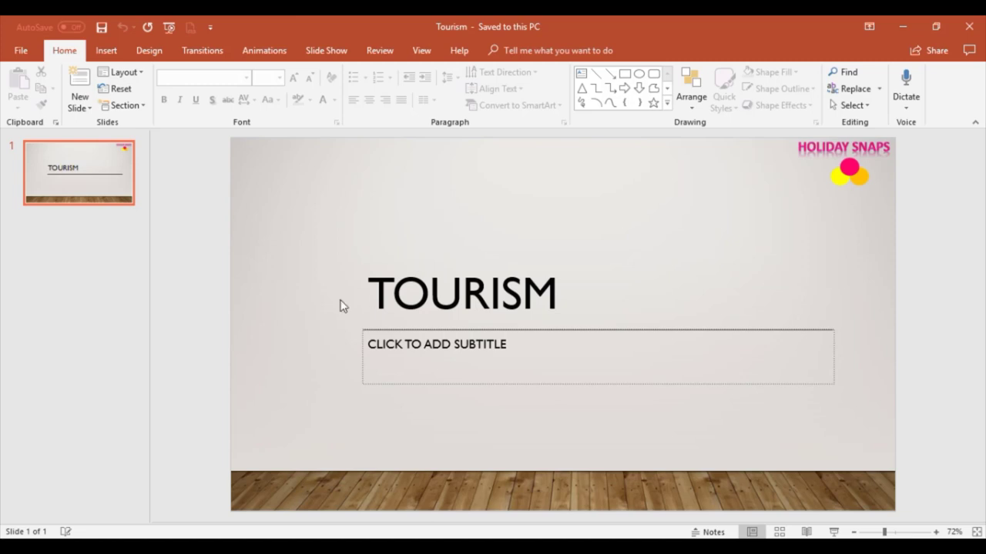
mouse_move(129, 278)
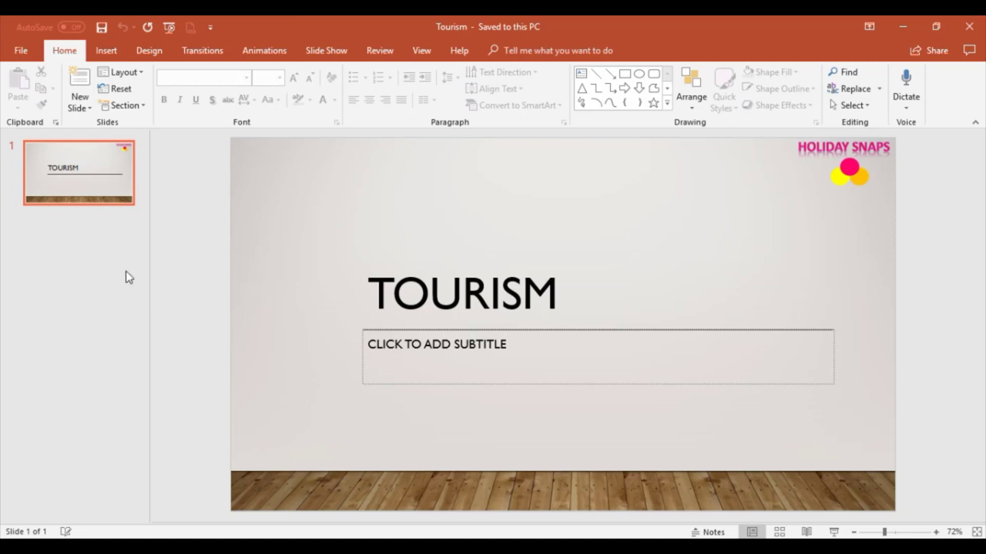
mouse_move(116, 268)
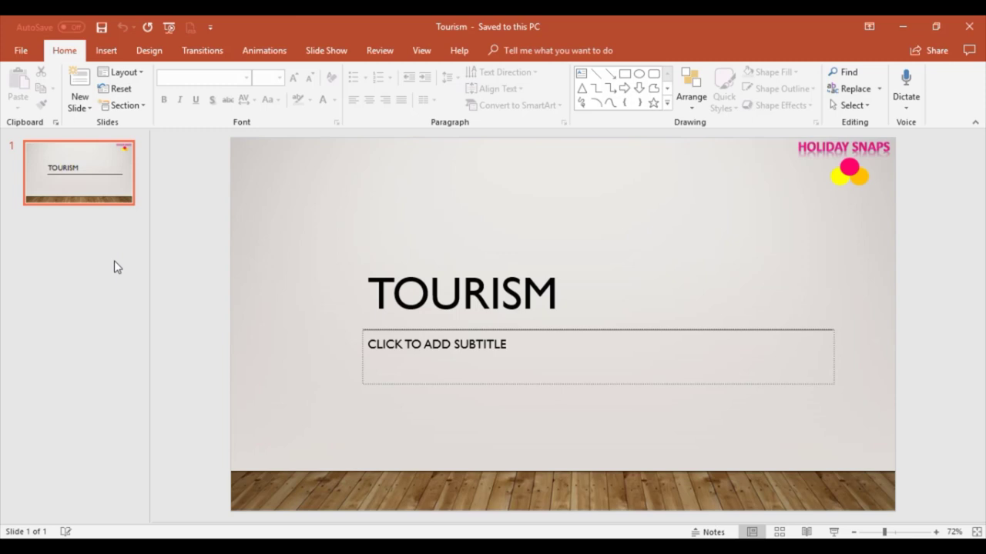
mouse_move(402, 298)
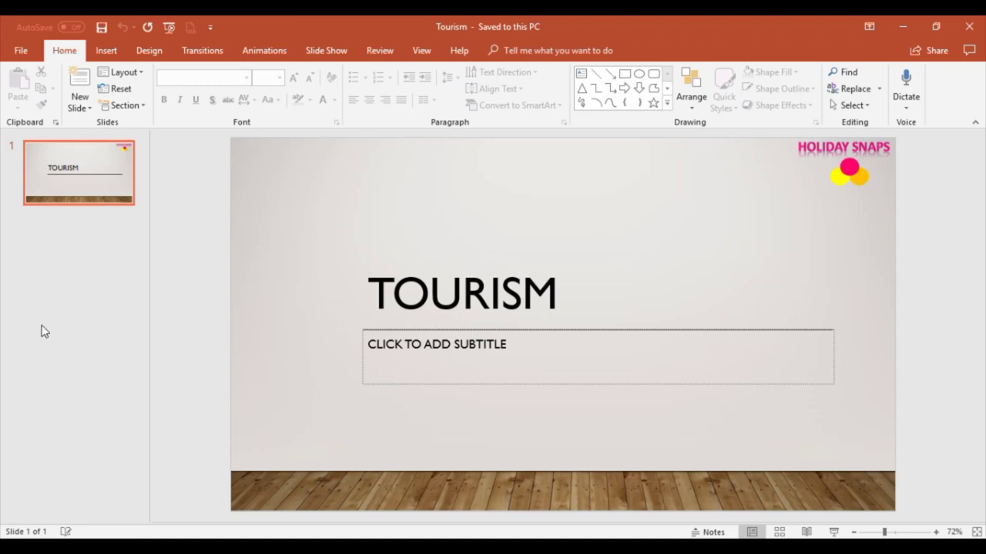
mouse_move(189, 289)
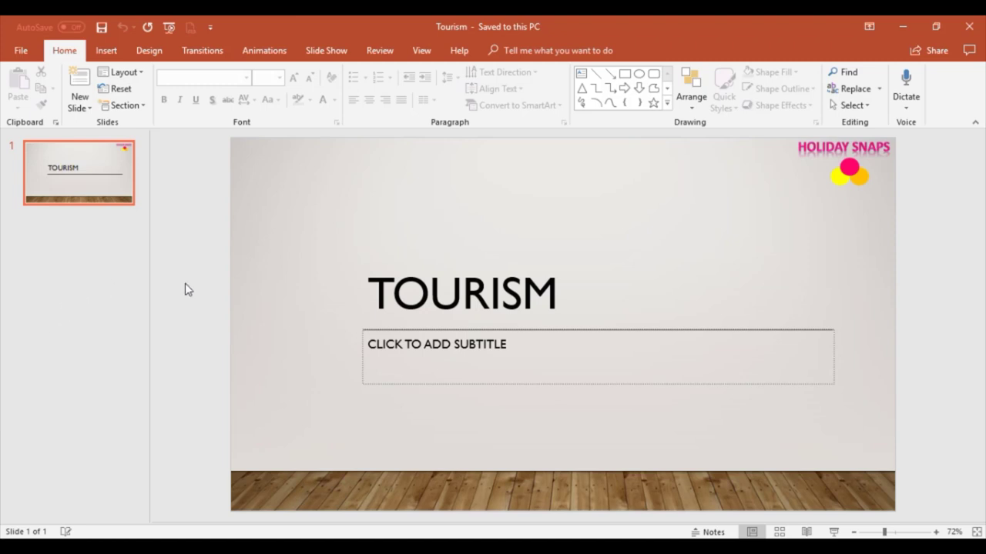
mouse_move(104, 178)
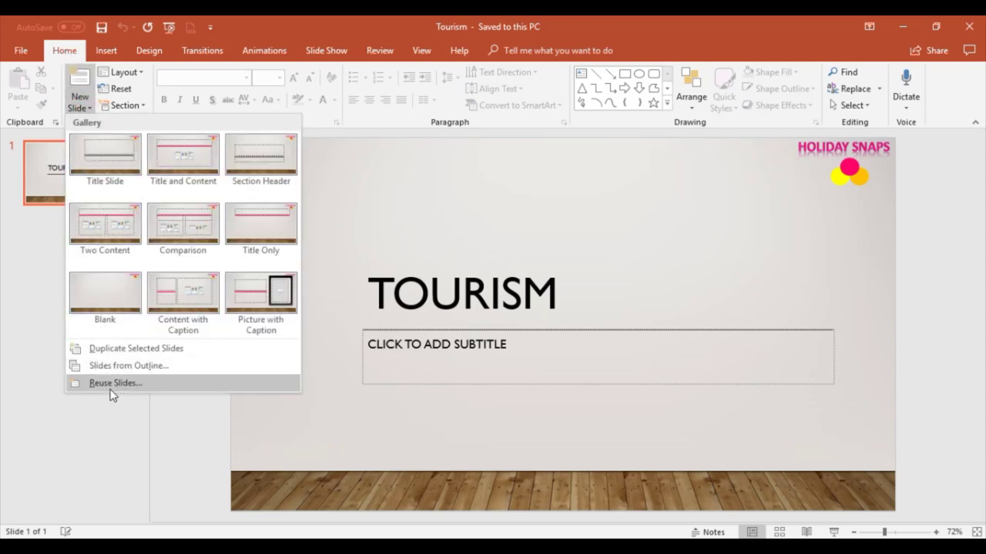
mouse_move(117, 391)
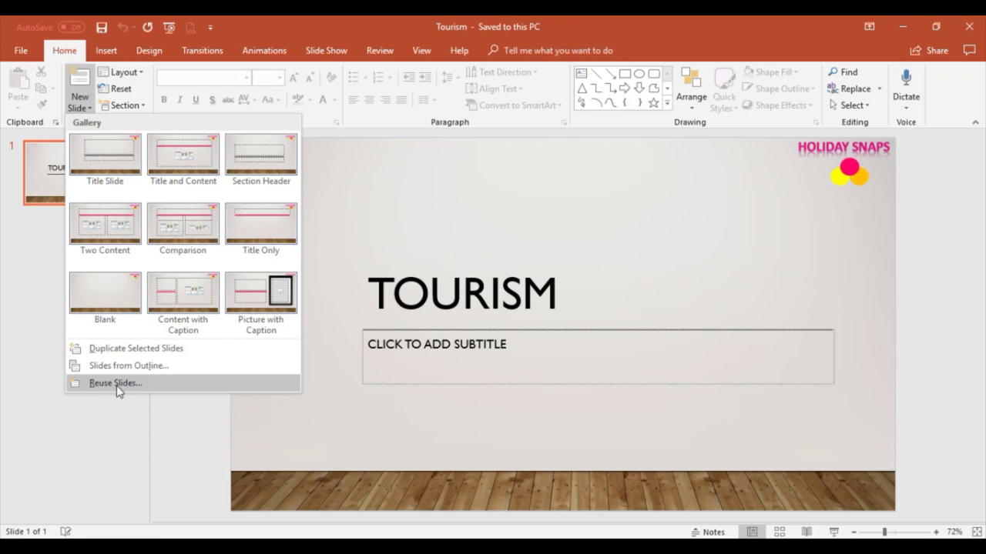
Choose Reuse Slides from the New Slide dropdown on the Home tab
click(114, 383)
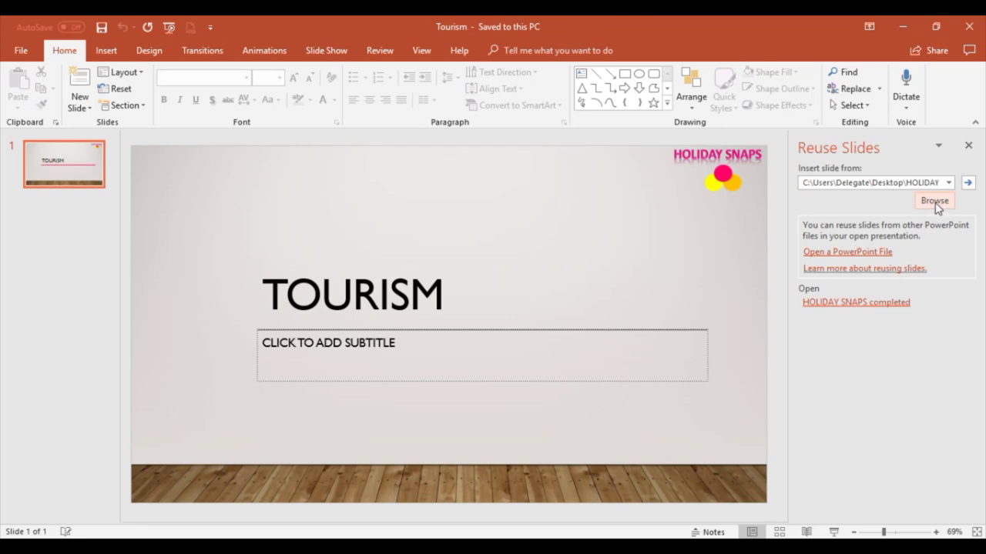
mouse_move(947, 210)
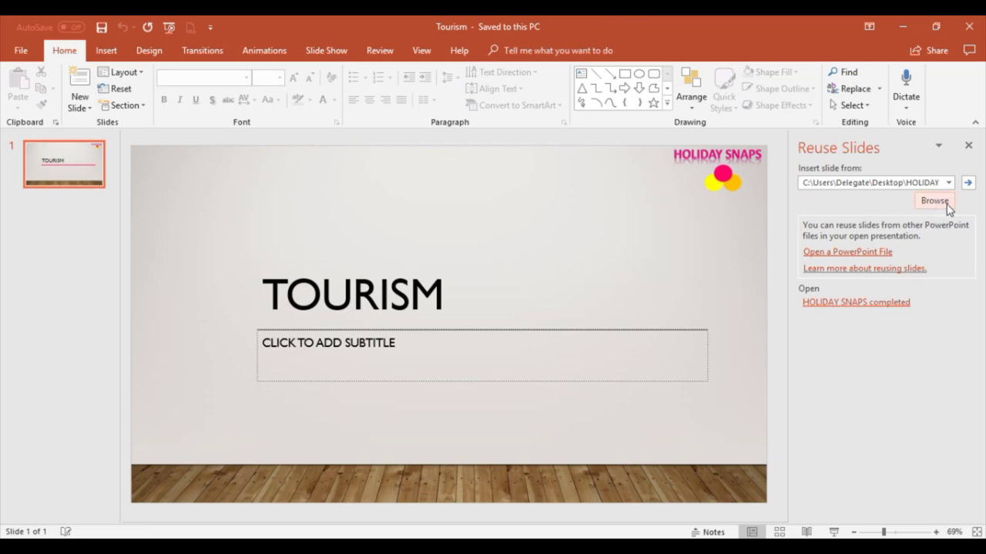
Browse to the Desktop and load the HOLIDAY SNAPS presentation into the Reuse Slides pane
click(933, 200)
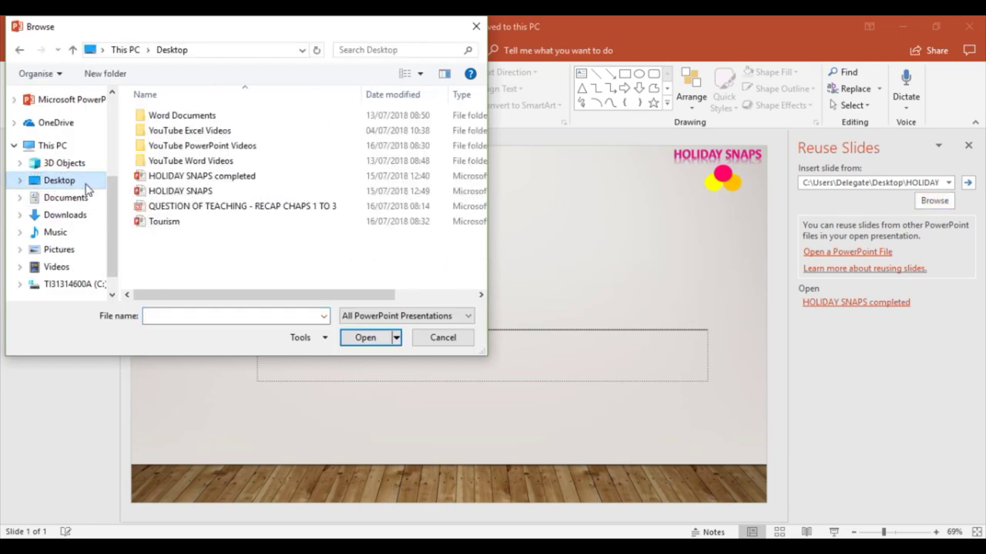
click(201, 176)
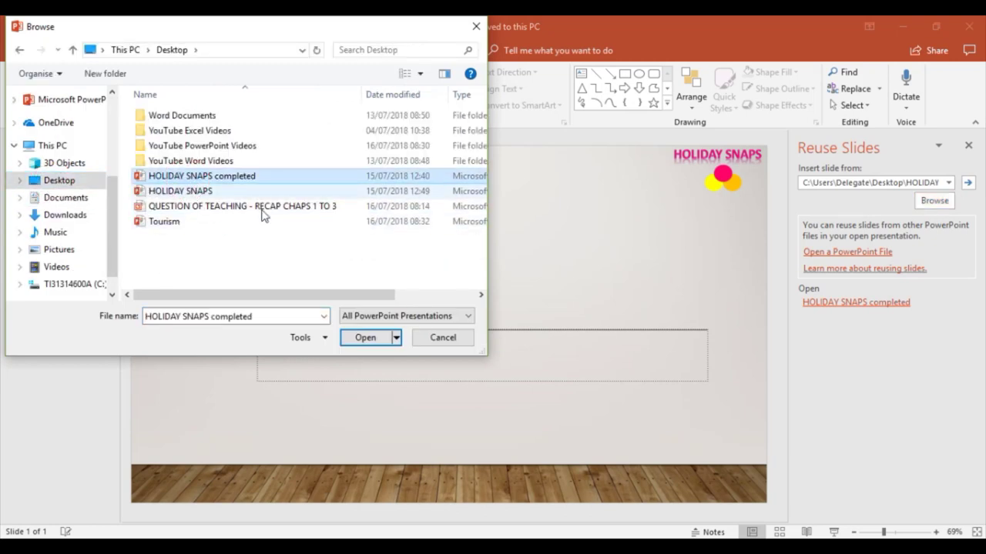
click(365, 338)
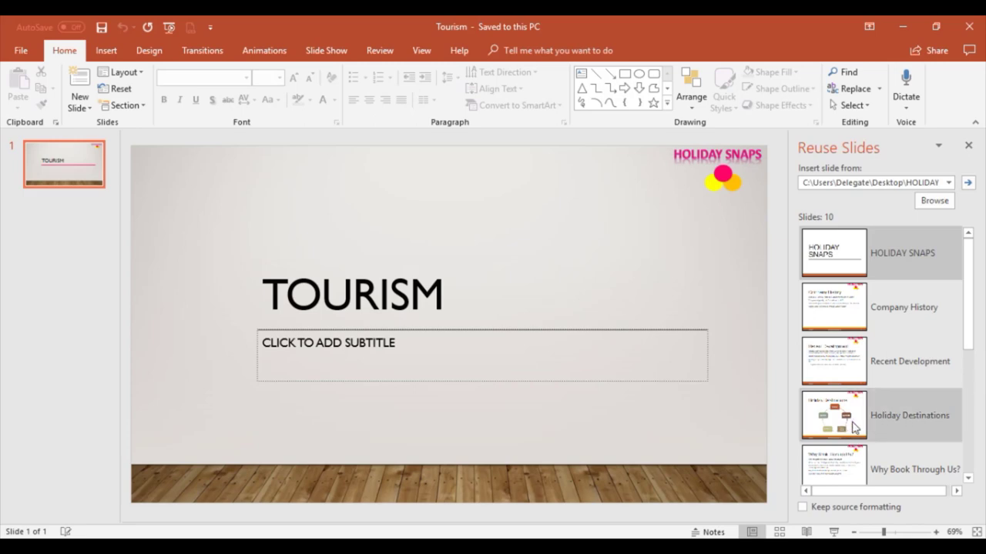
mouse_move(834, 415)
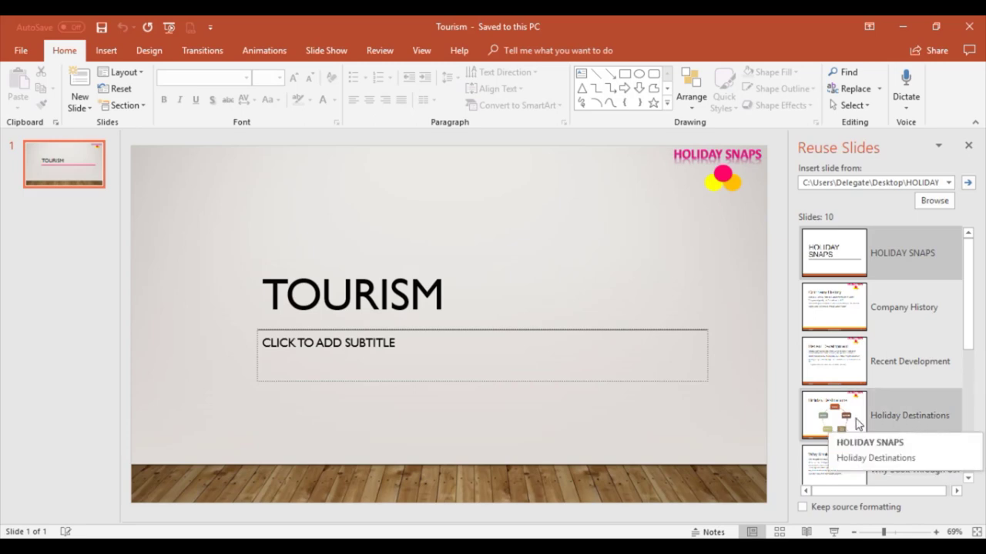
Show the context menu for the Holiday Destinations thumbnail in the Reuse Slides pane
right_click(833, 415)
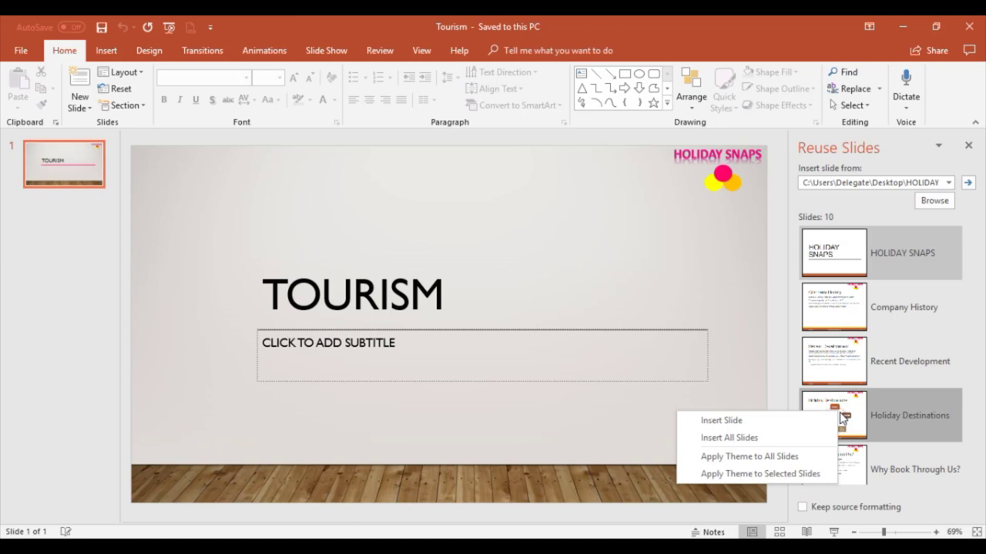
mouse_move(721, 420)
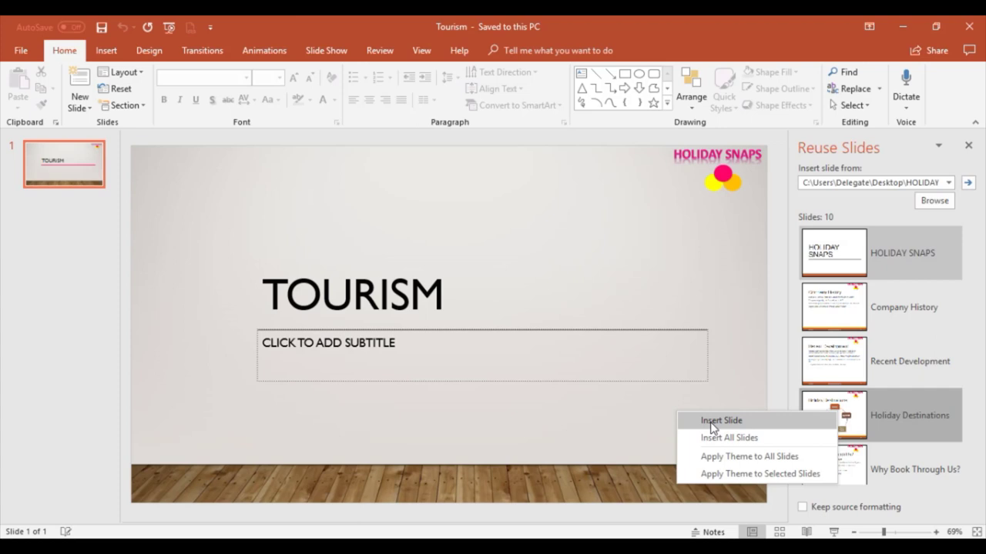
mouse_move(737, 430)
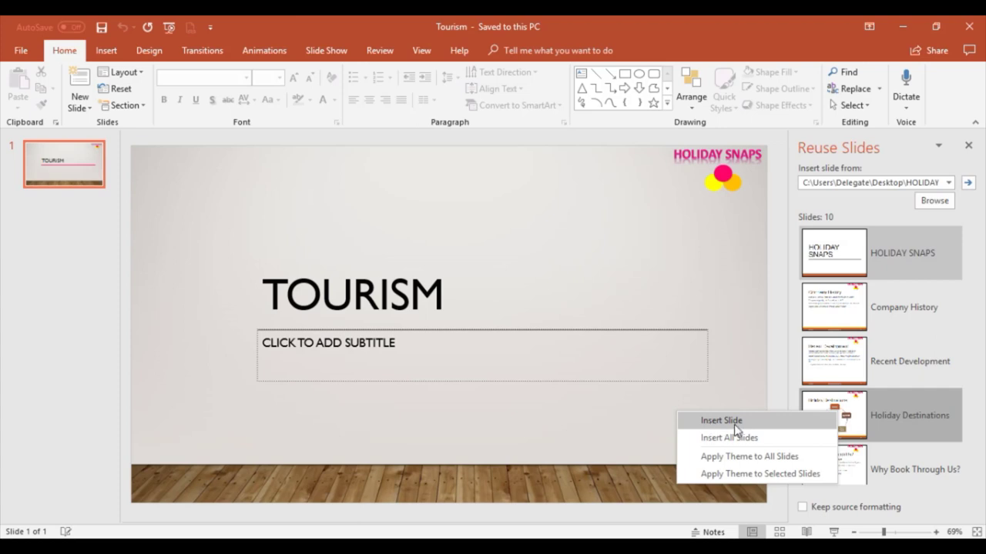
mouse_move(760, 473)
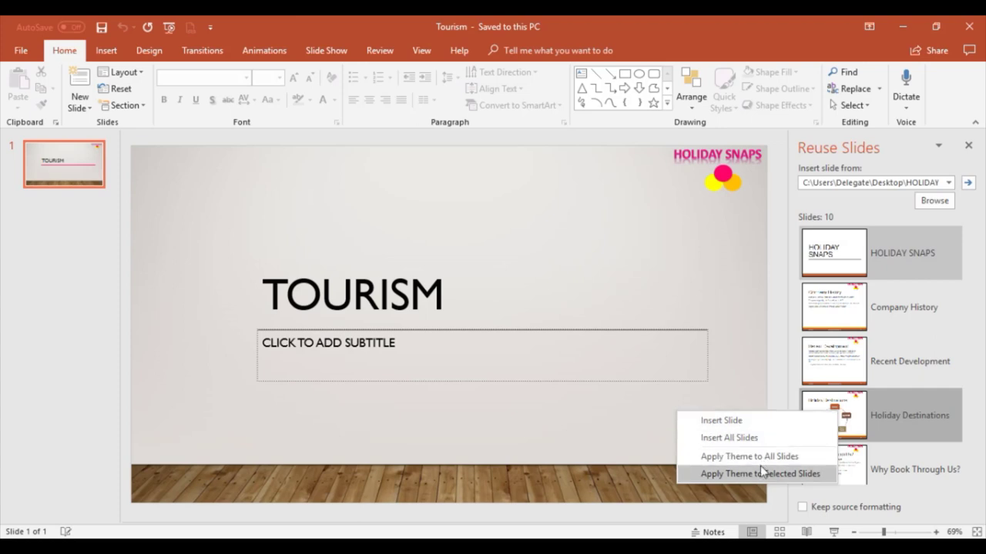
mouse_move(749, 456)
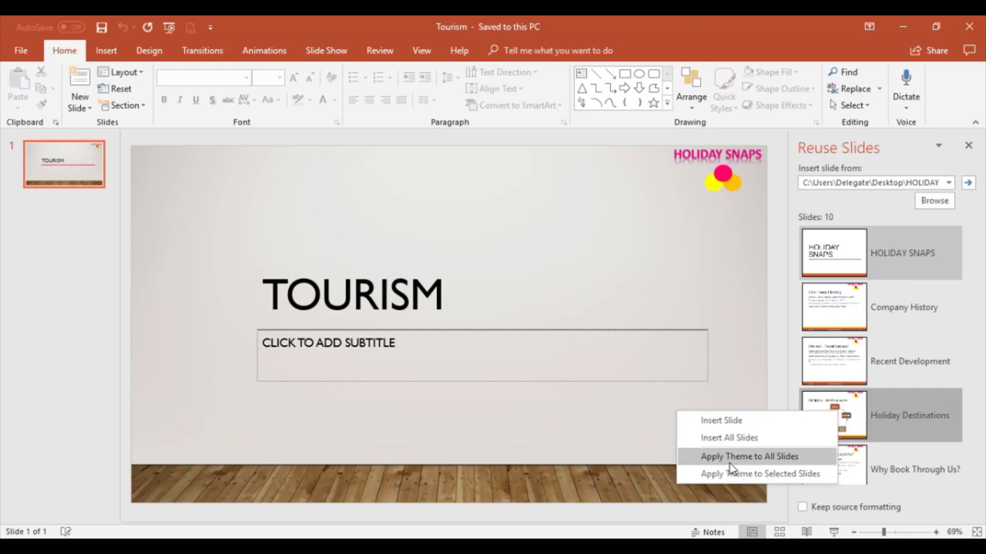
mouse_move(779, 468)
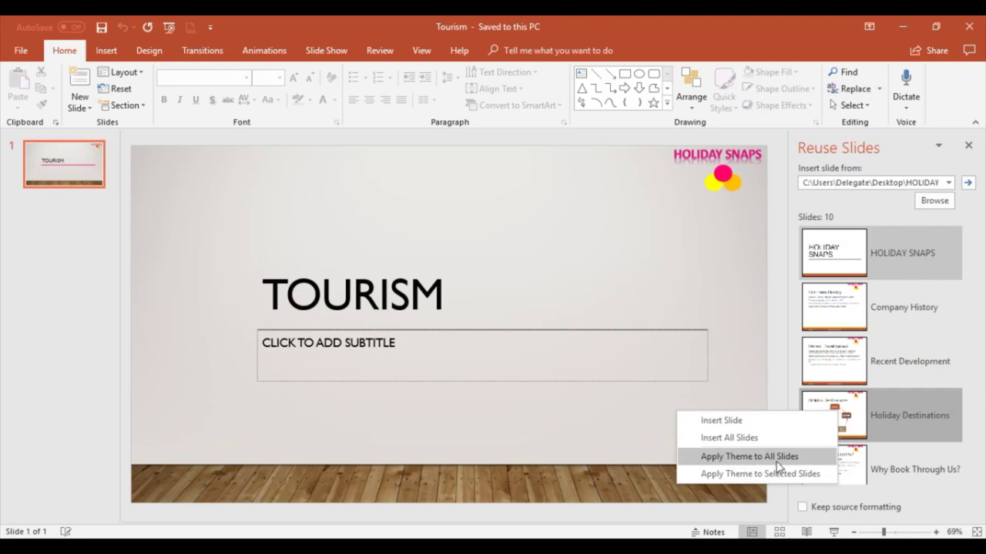
mouse_move(800, 467)
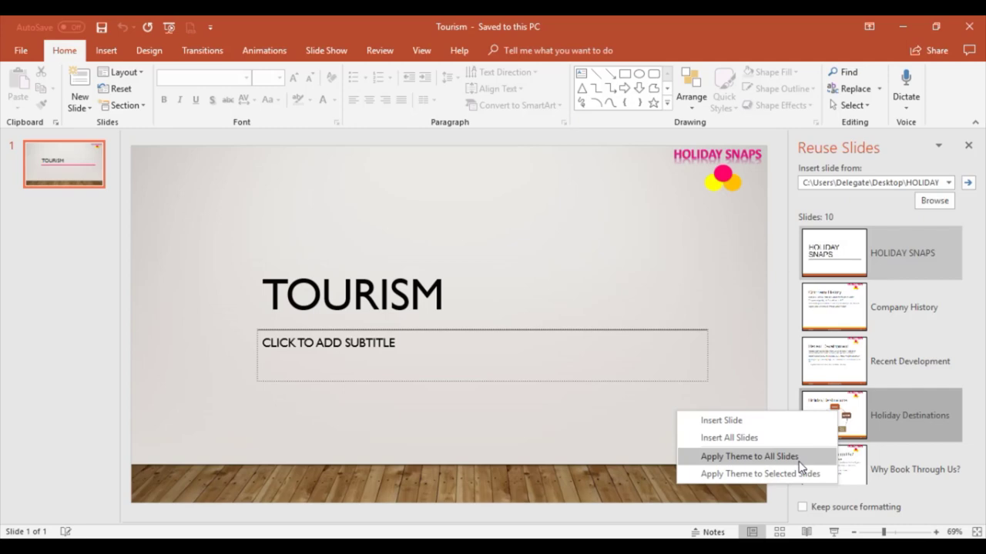
mouse_move(761, 474)
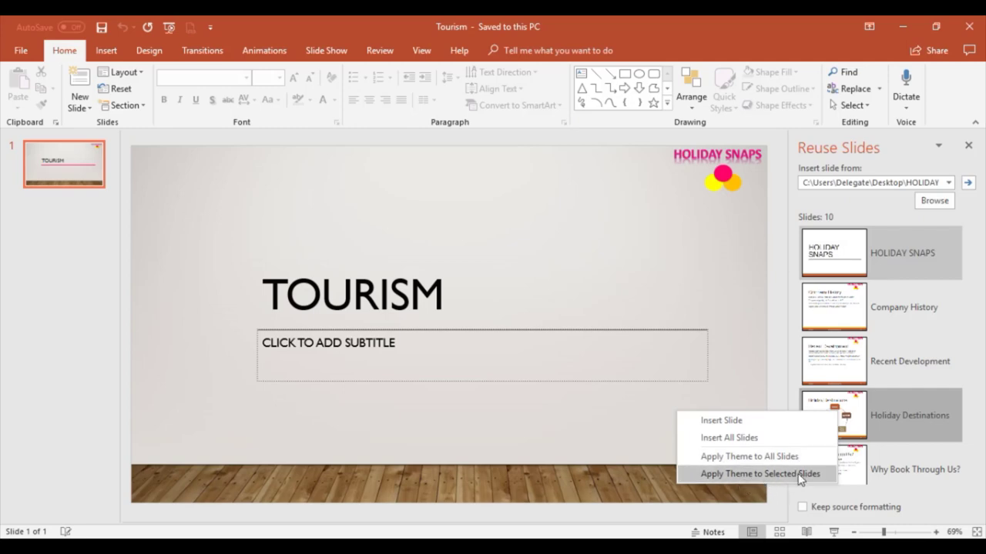
mouse_move(778, 479)
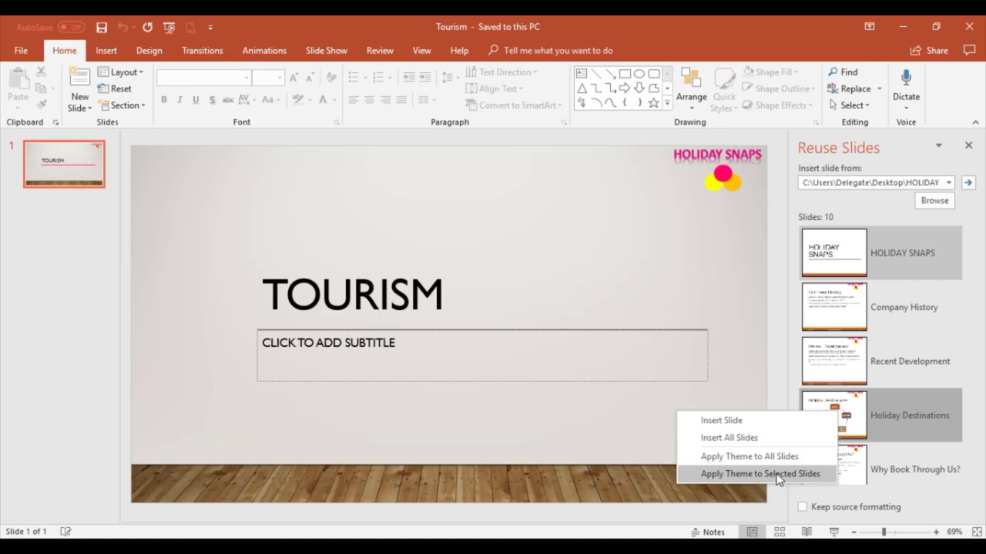
mouse_move(770, 479)
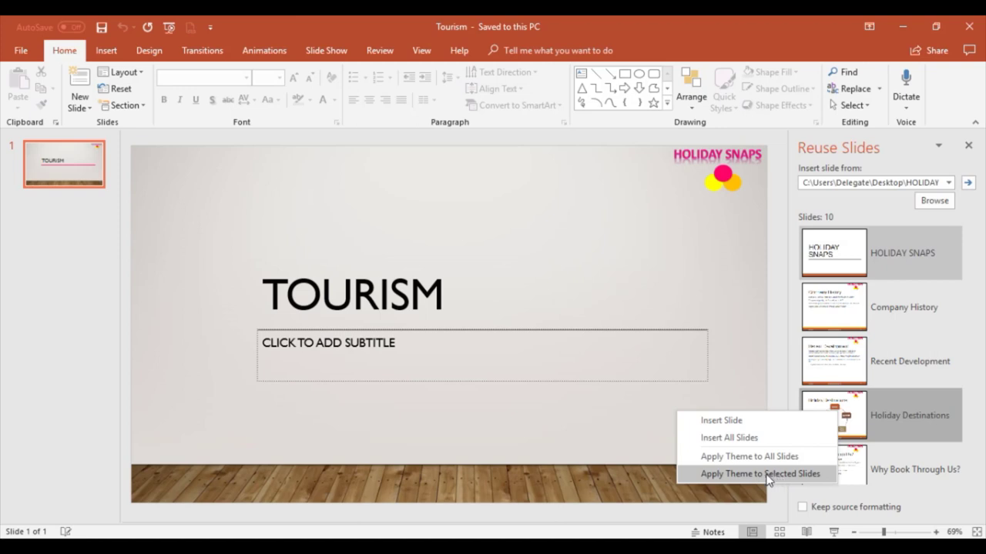
mouse_move(720, 421)
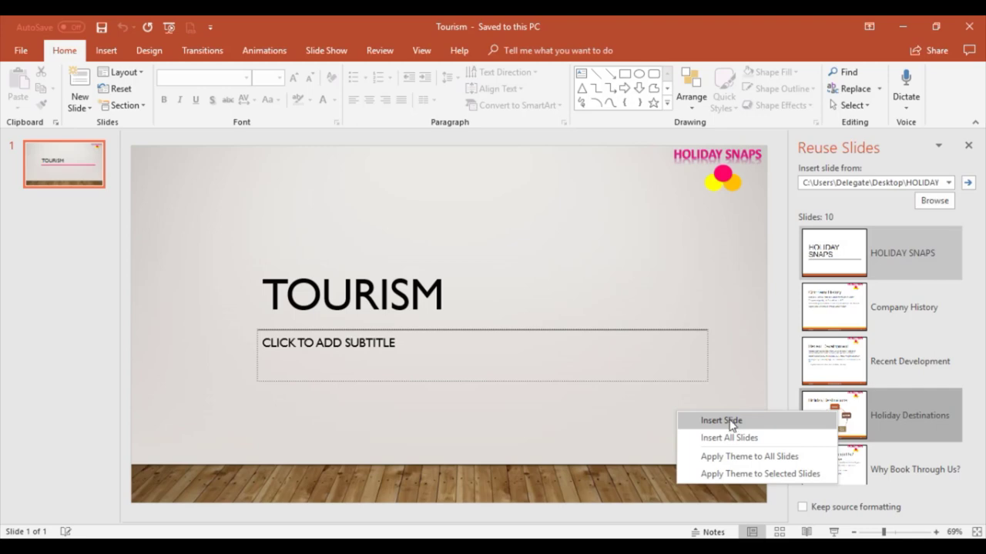
Insert the Holiday Destinations slide from the context menu as slide 2
click(721, 420)
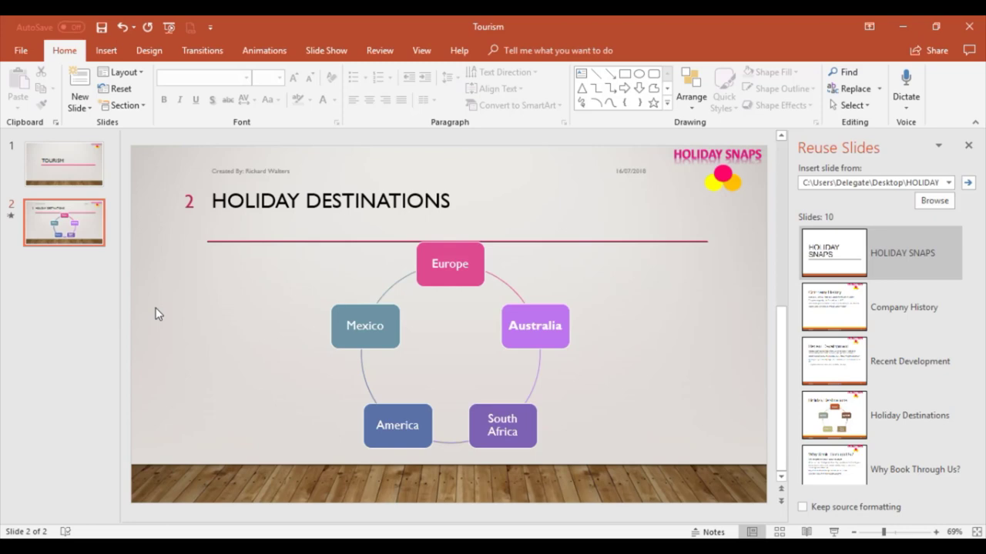
mouse_move(226, 199)
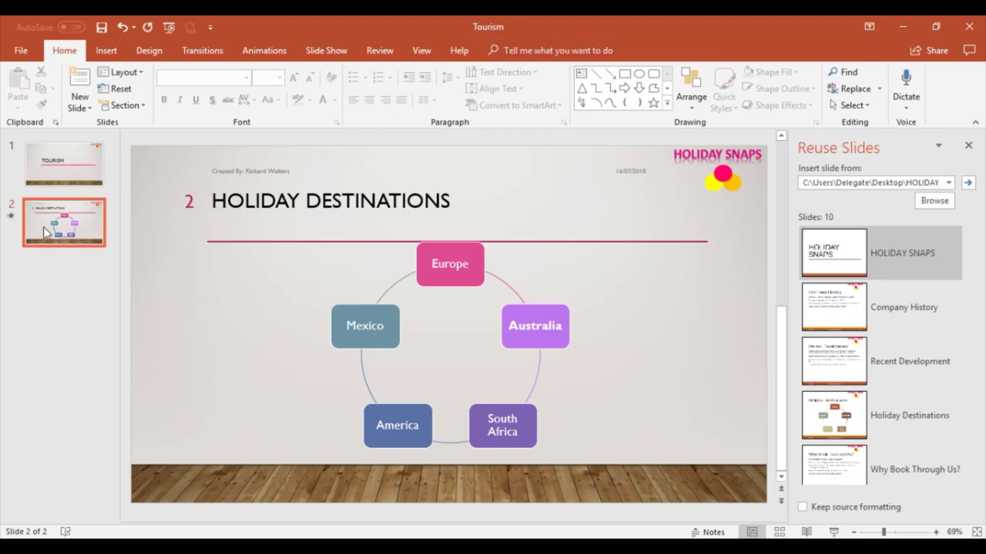
mouse_move(69, 215)
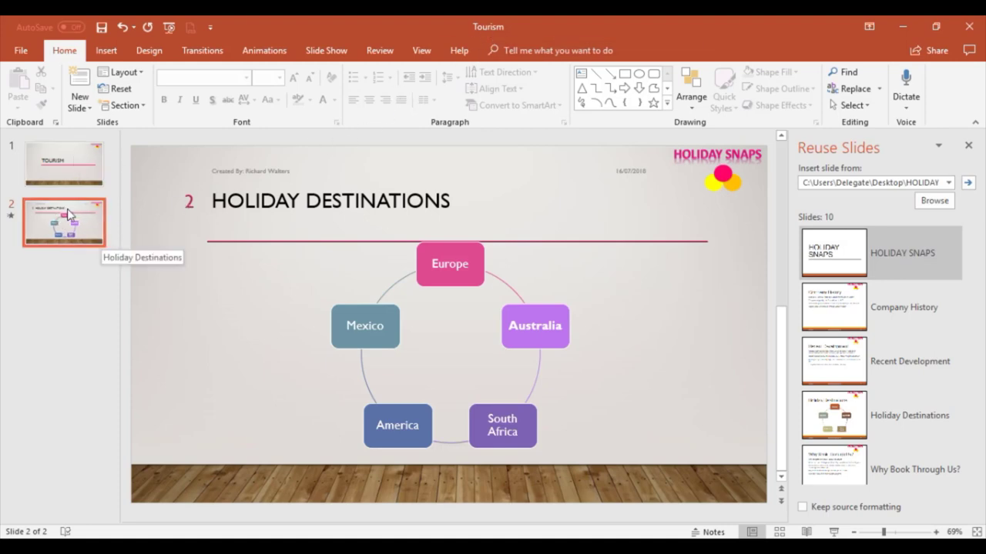
mouse_move(283, 224)
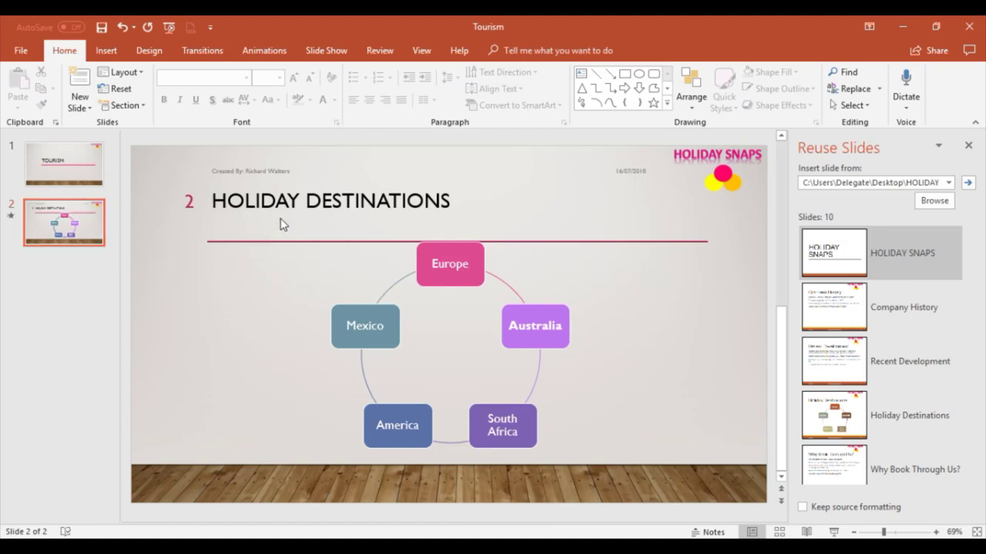
mouse_move(761, 334)
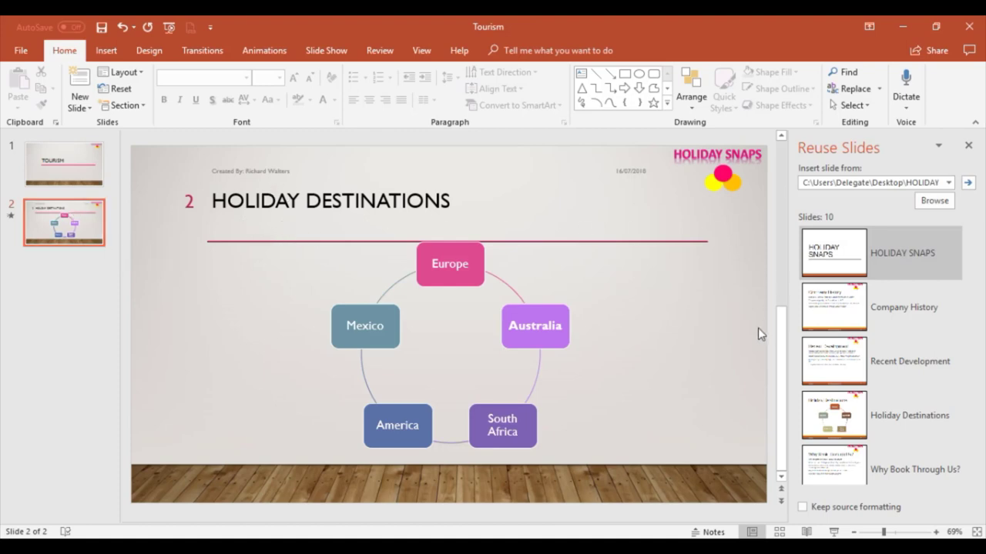
mouse_move(715, 343)
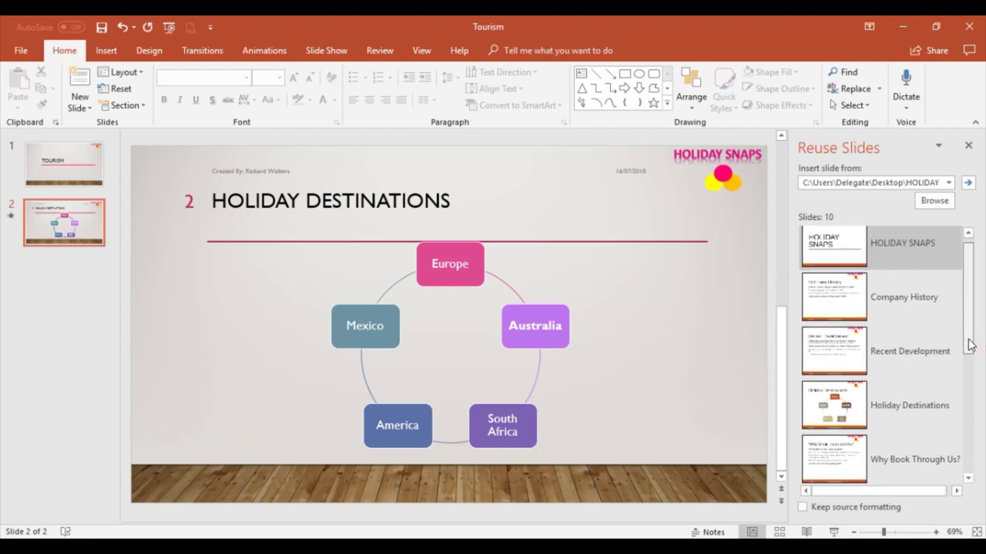
Scroll the reuse list and insert the Organisational Chart slide as slide 4
scroll(down, 3)
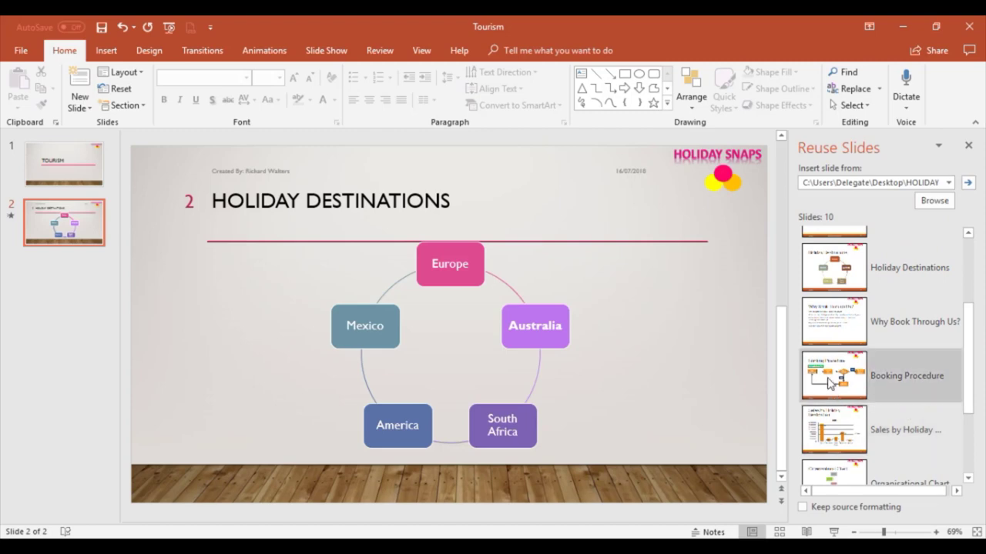
mouse_move(833, 375)
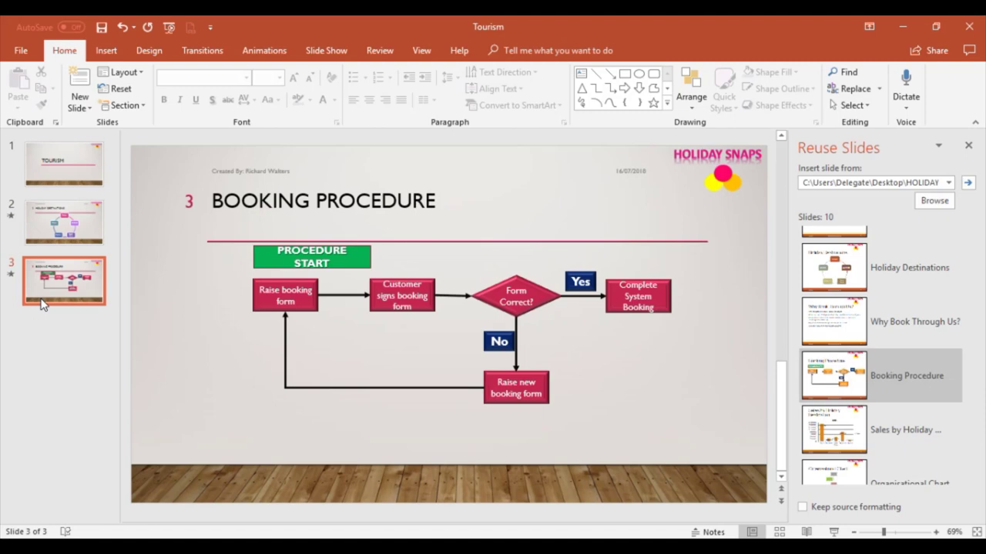
mouse_move(92, 461)
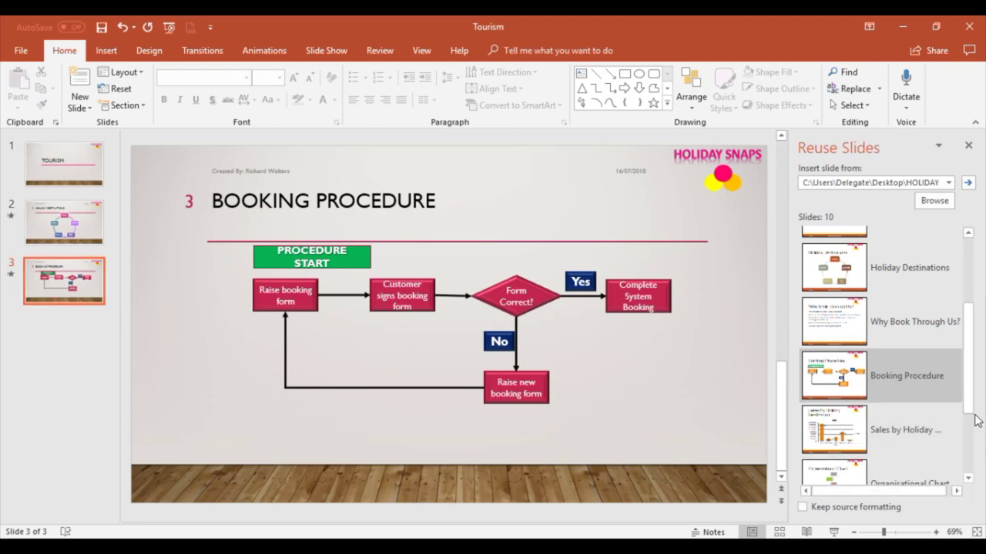
scroll(down, 3)
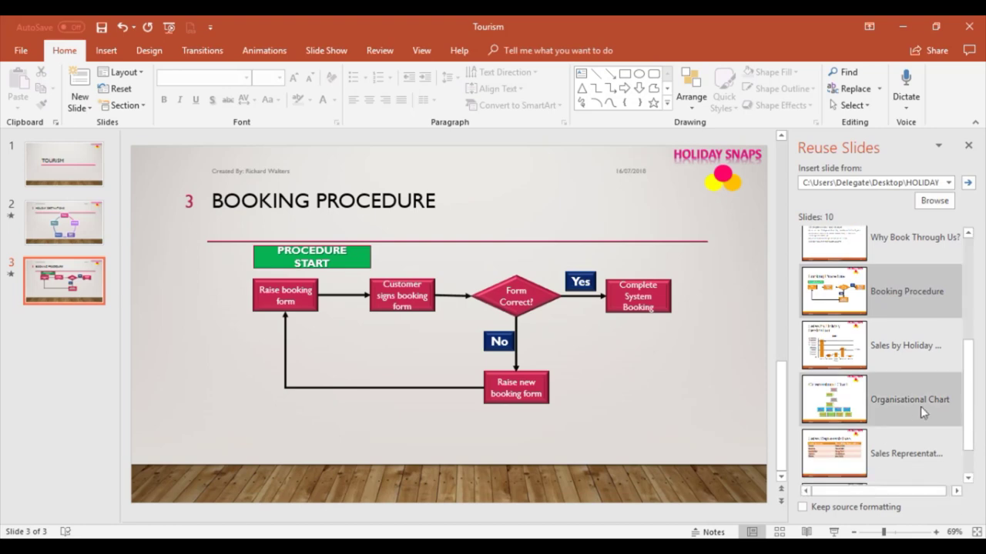
mouse_move(822, 399)
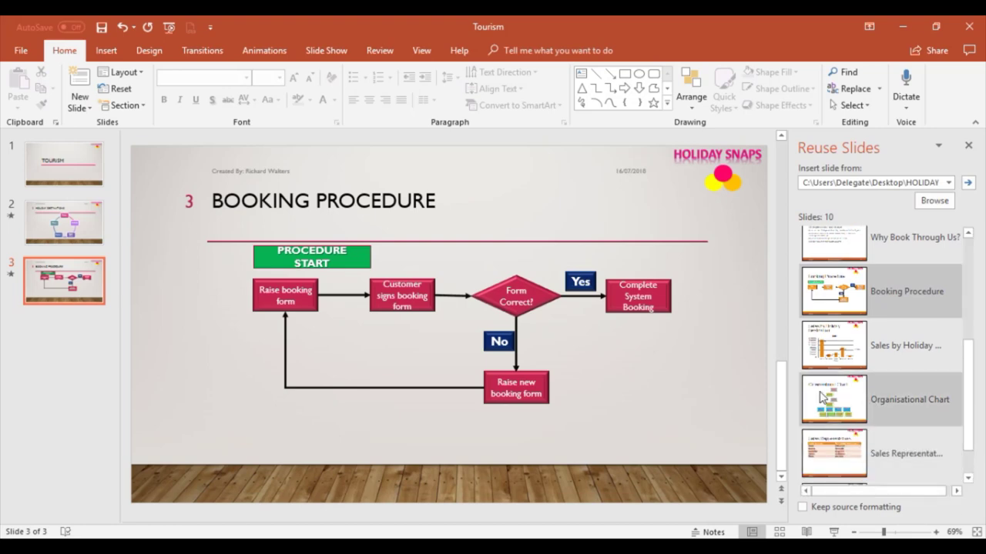
click(834, 399)
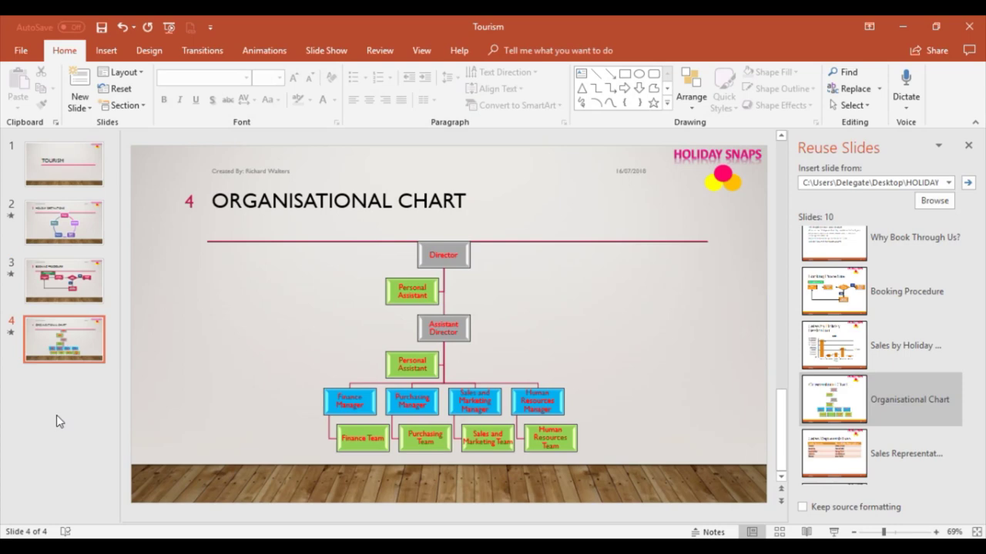
mouse_move(61, 455)
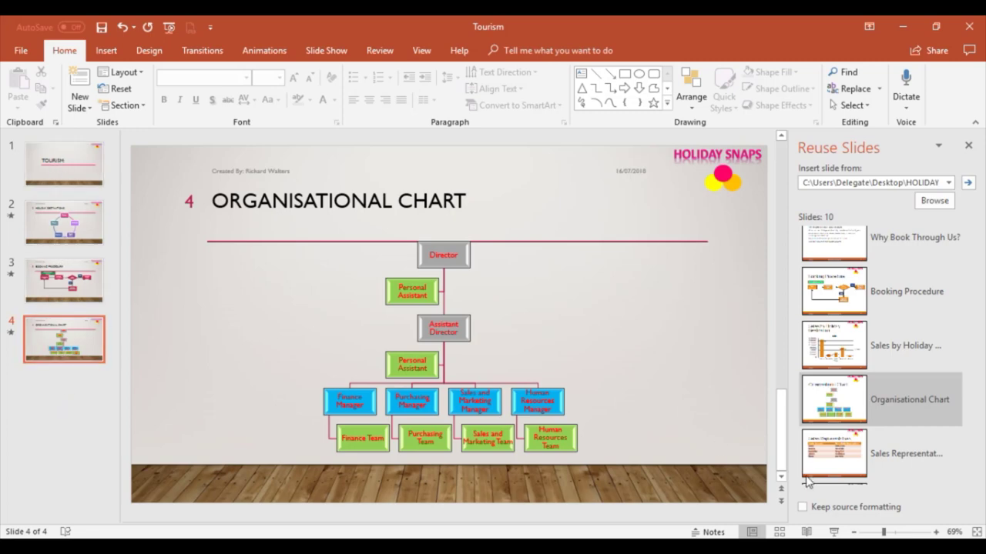
mouse_move(905, 454)
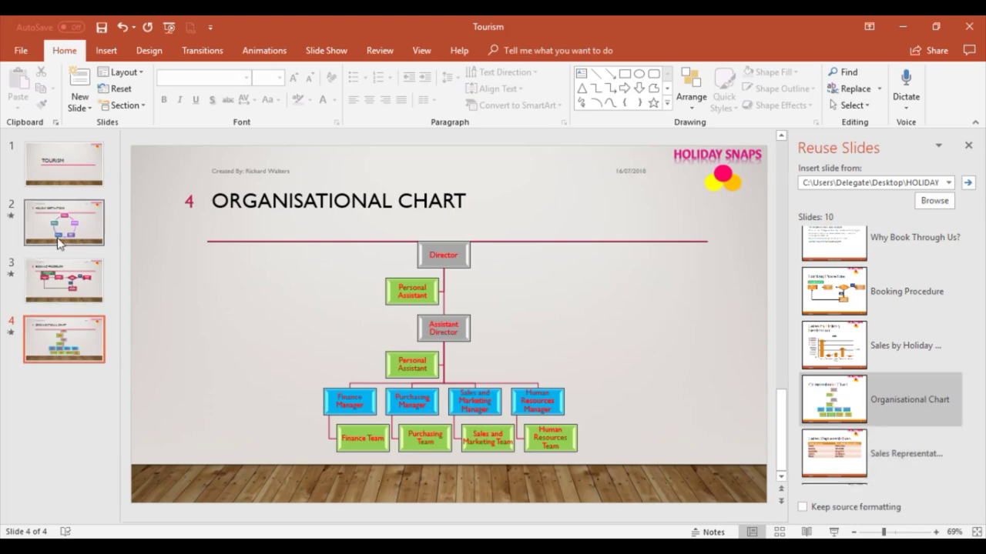
mouse_move(50, 266)
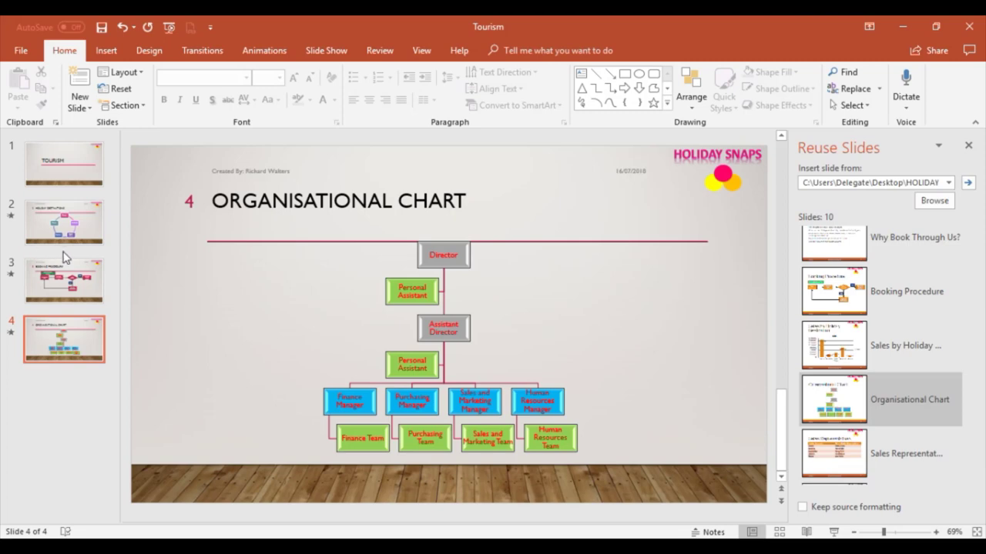
Insert the Sales Representatives slide after slide 2, between Holiday Destinations and Booking Procedure
click(64, 221)
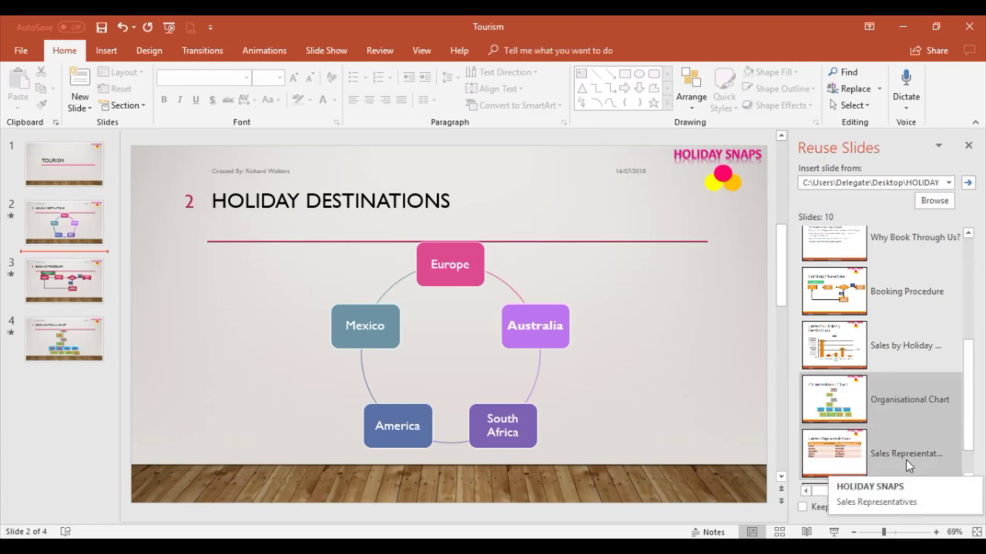
mouse_move(844, 462)
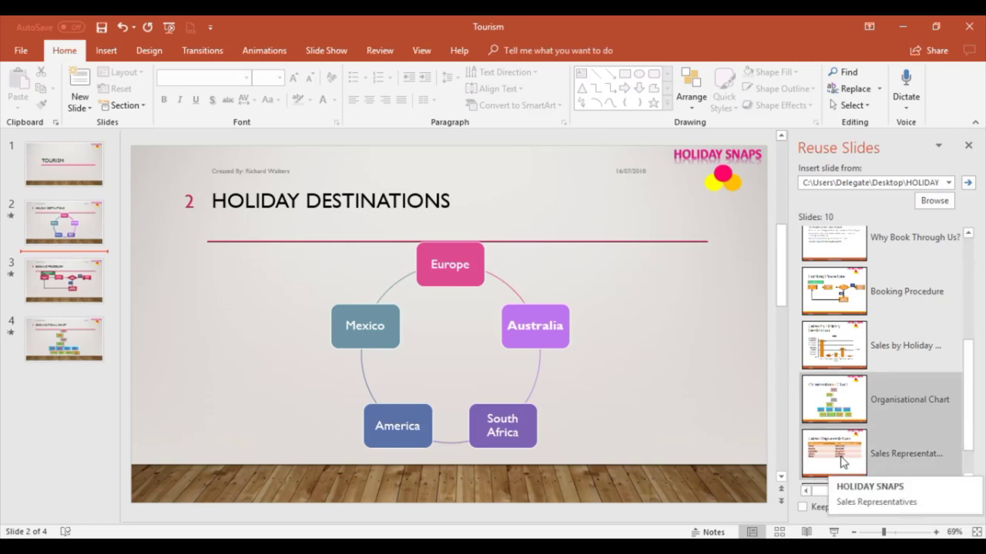
click(834, 452)
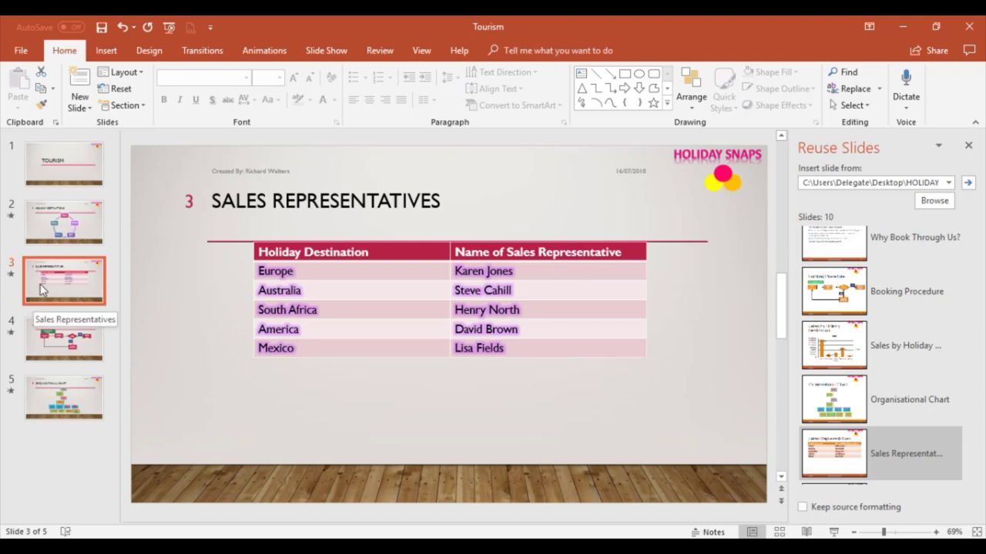
mouse_move(55, 288)
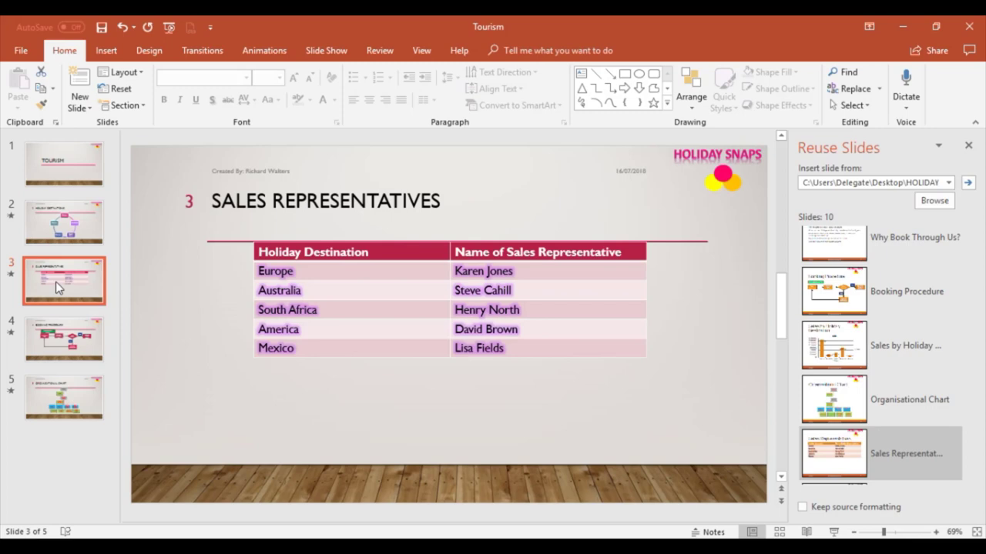
mouse_move(23, 223)
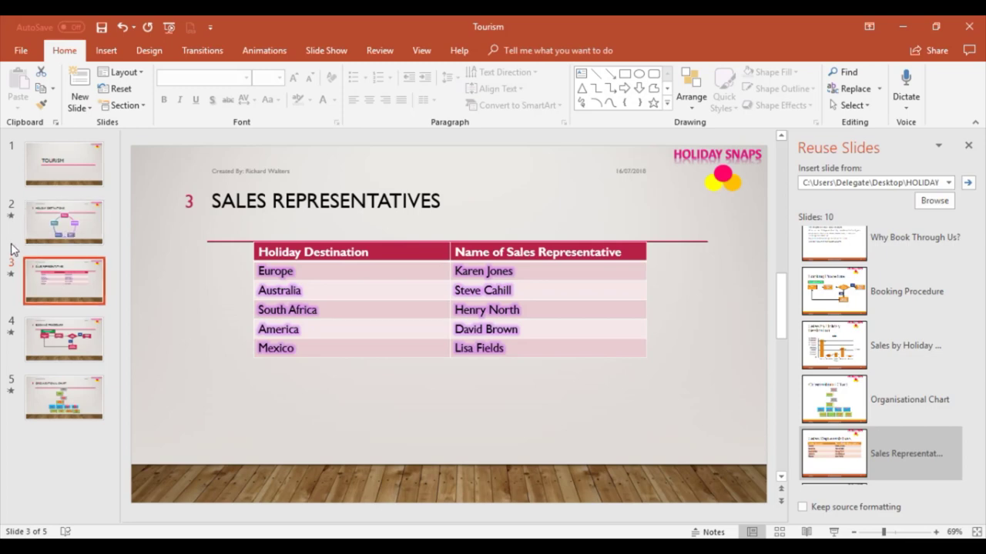
mouse_move(17, 233)
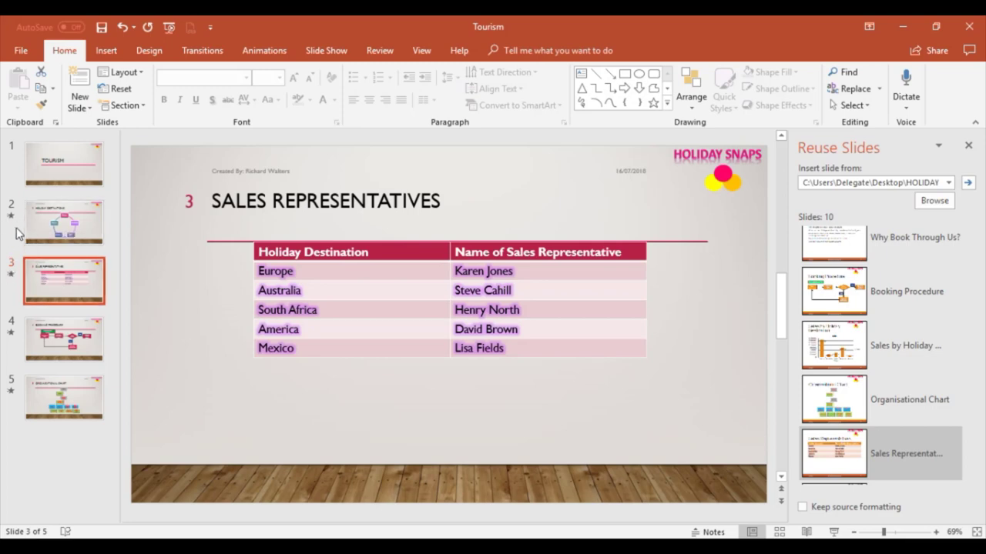
mouse_move(8, 220)
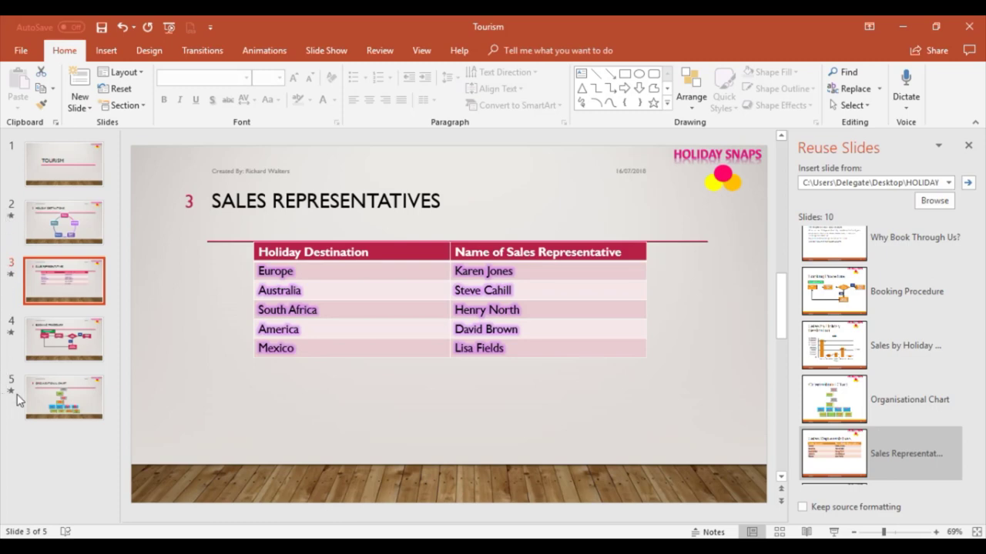
mouse_move(8, 304)
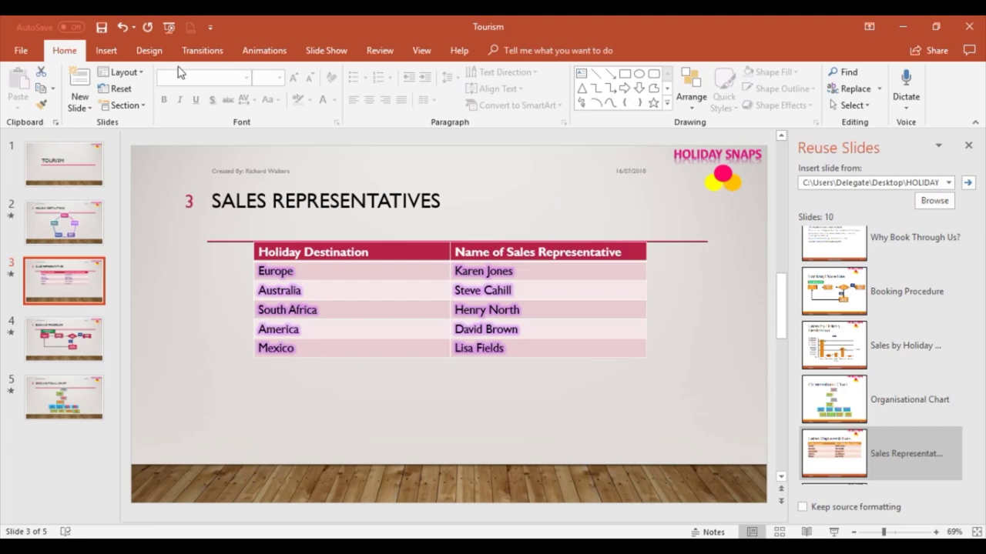
Set the transition to None for the reused slides from the Transitions gallery
click(201, 50)
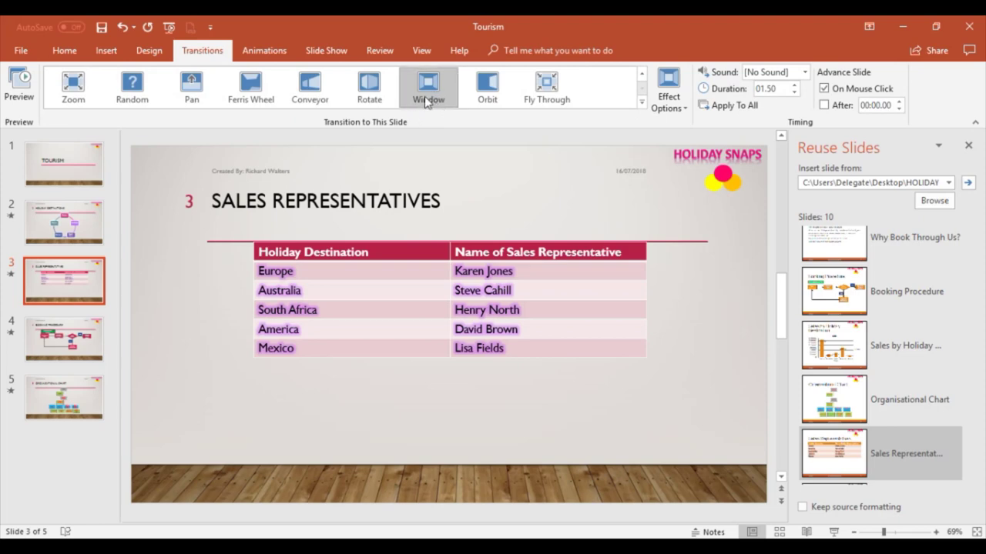
mouse_move(458, 169)
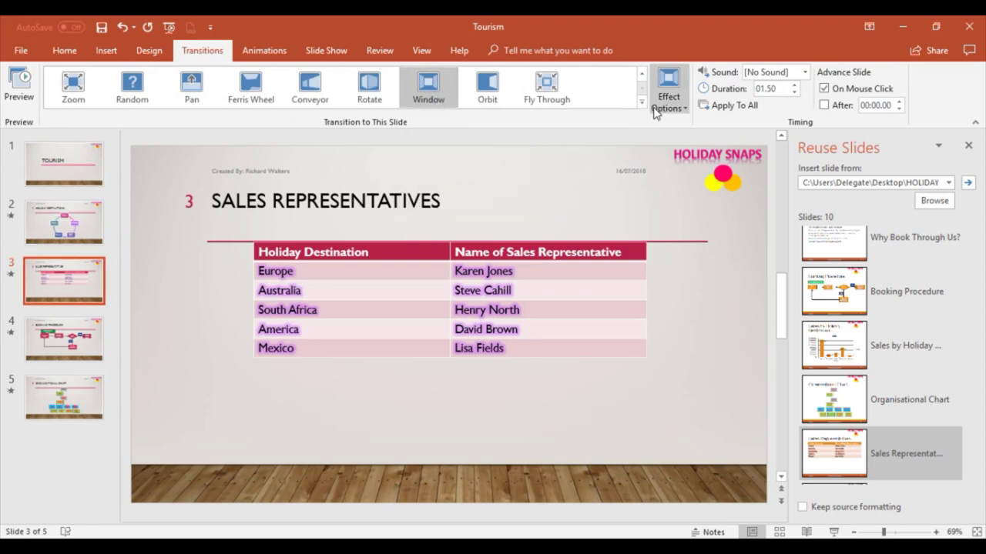
click(642, 101)
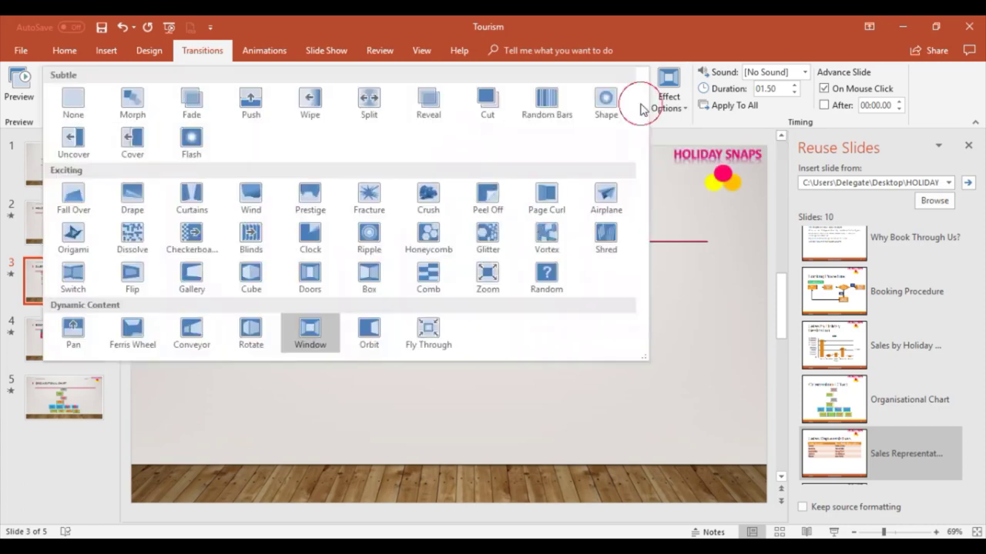
click(74, 102)
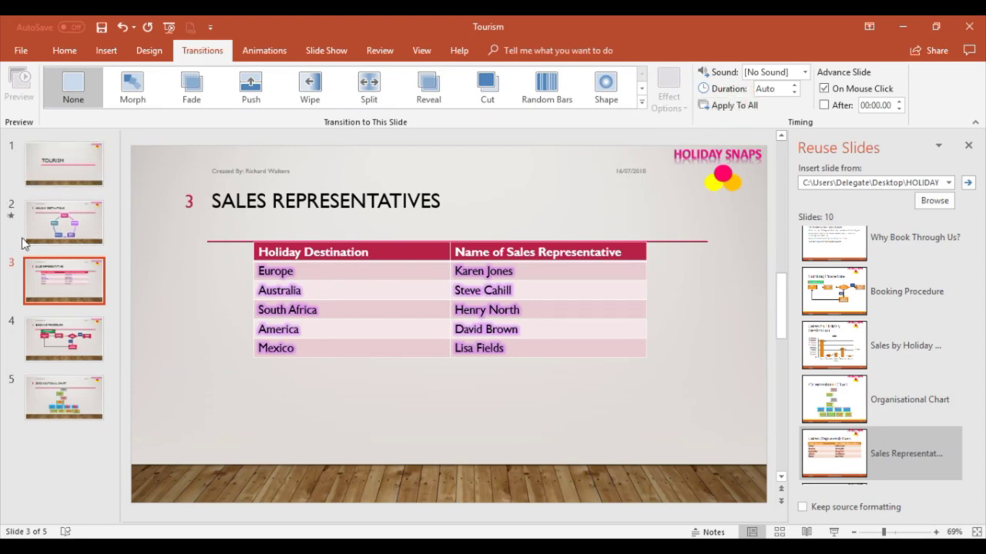
mouse_move(51, 295)
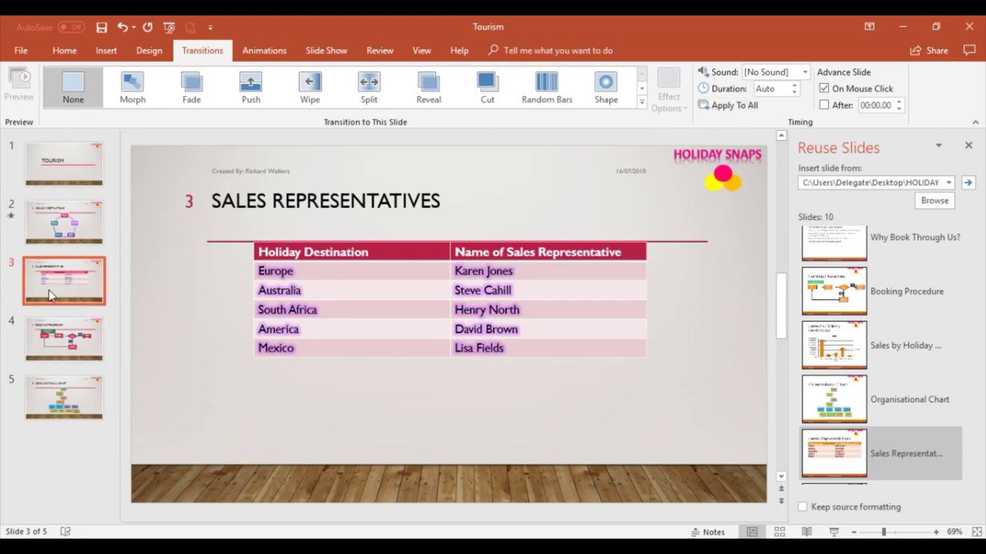
mouse_move(42, 344)
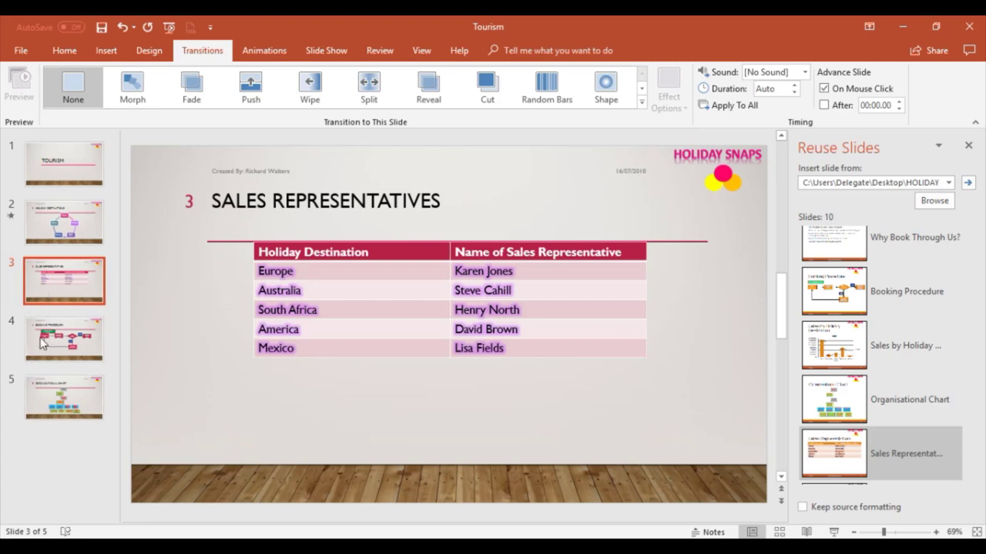
mouse_move(63, 221)
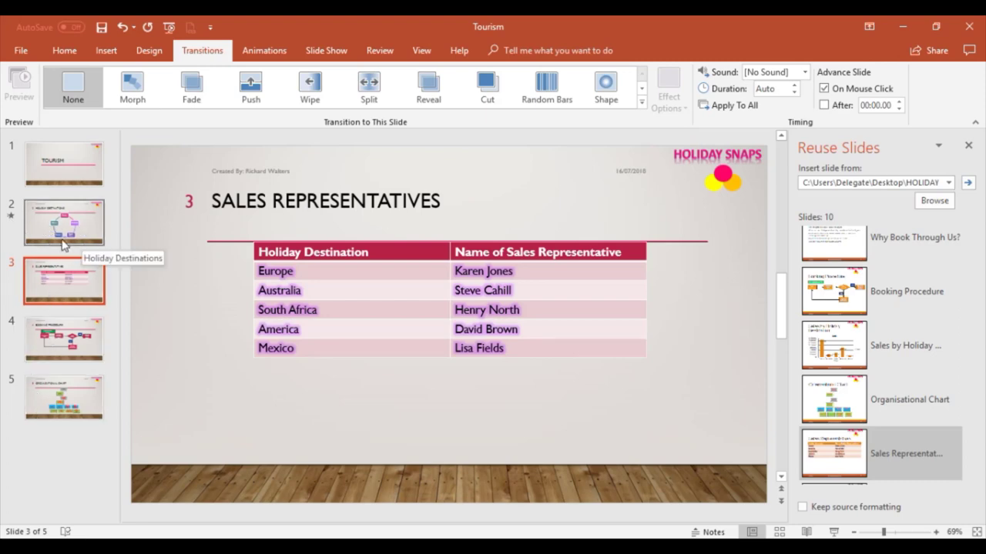
mouse_move(63, 223)
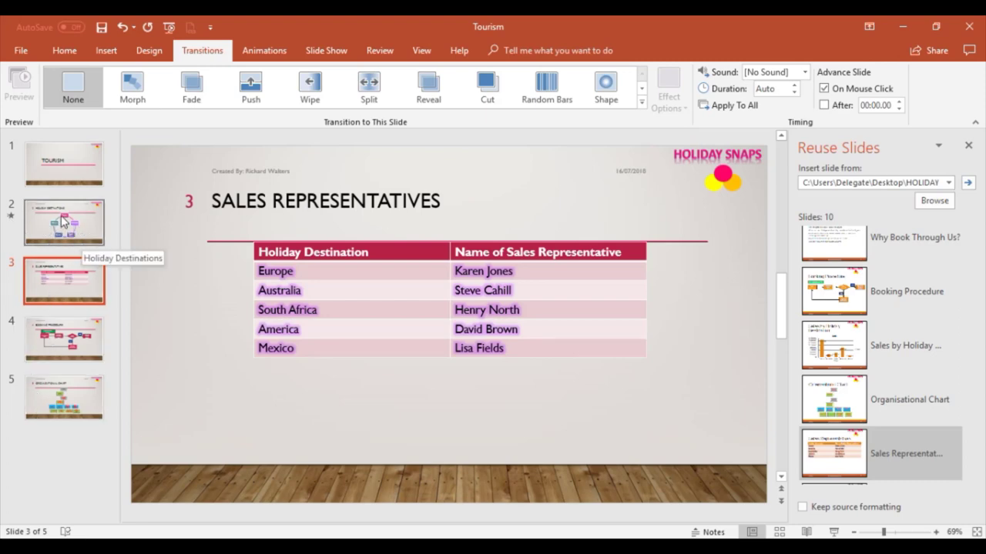
Delete the Float Up entrance animation from slide 2's diagram, then view Organisational Chart
click(64, 221)
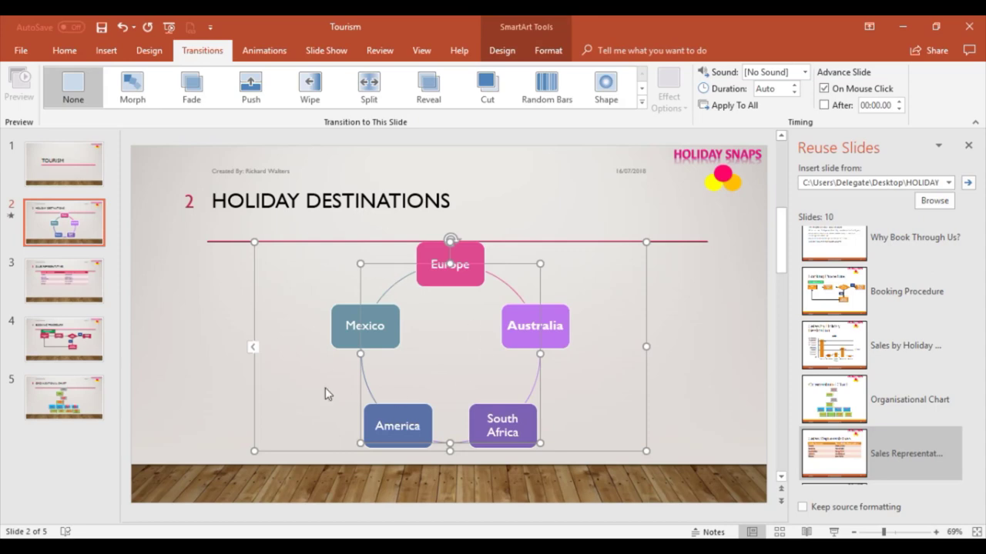
mouse_move(735, 125)
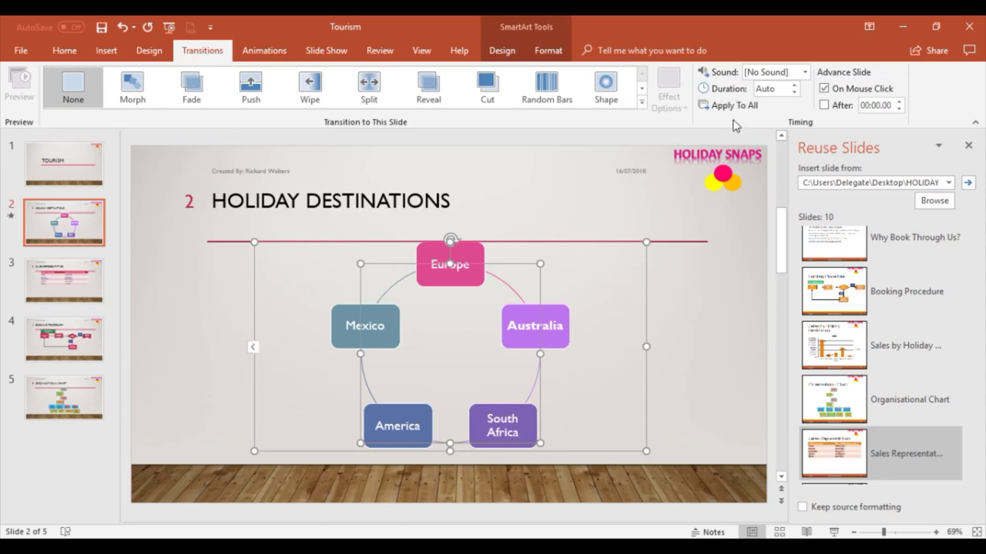
mouse_move(264, 50)
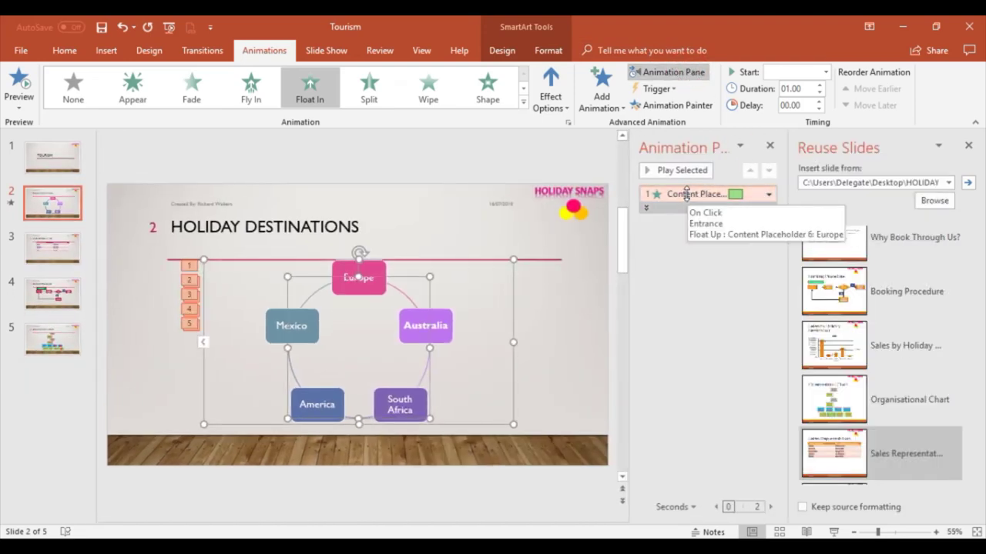
click(768, 193)
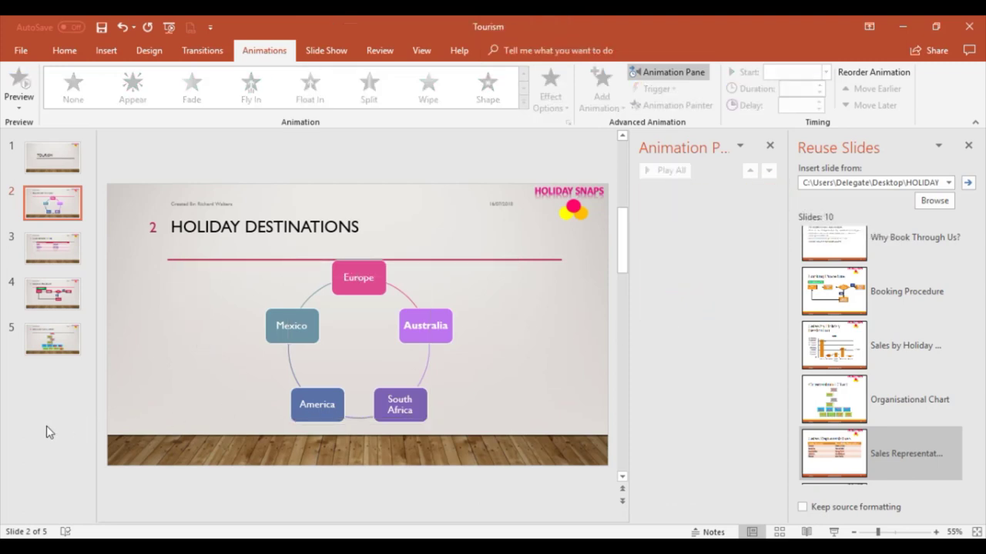
click(768, 146)
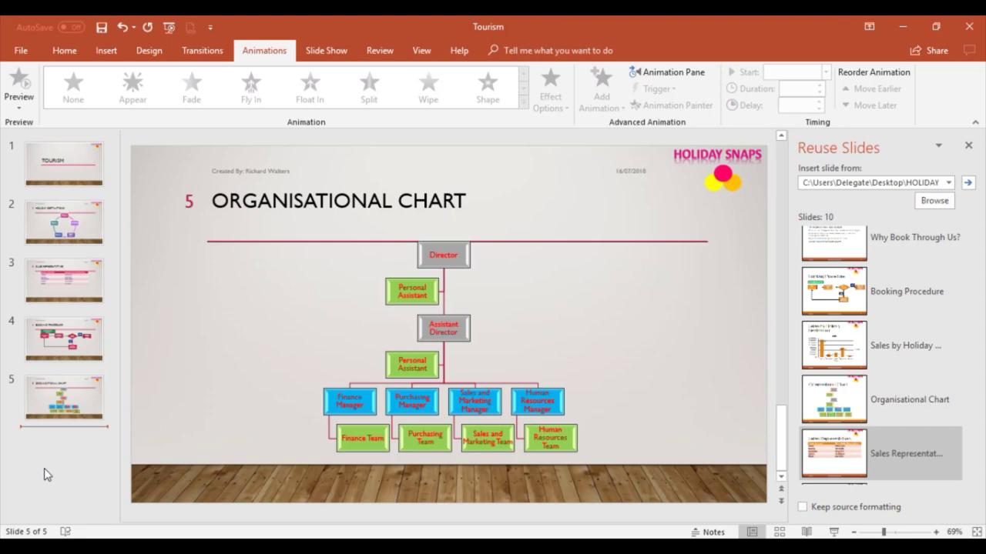
mouse_move(44, 475)
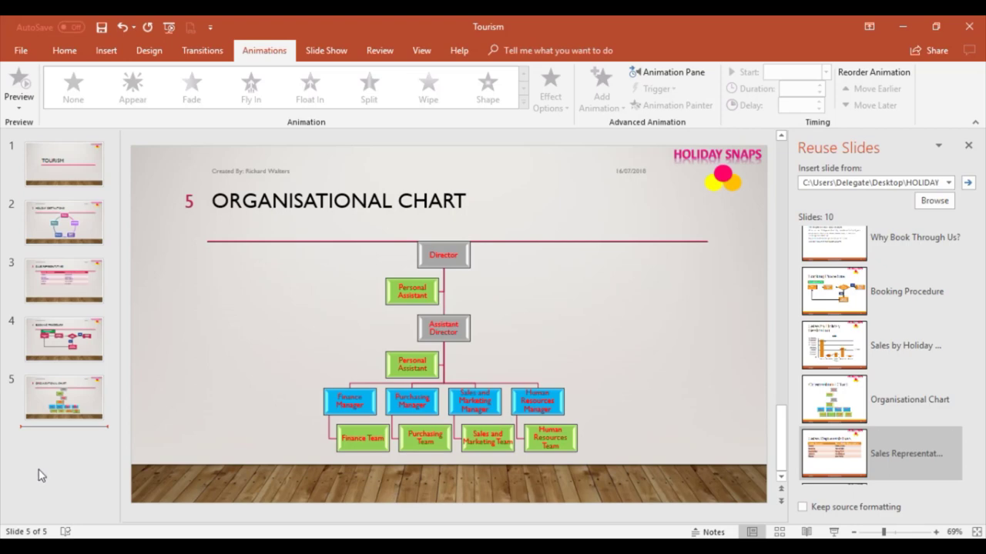
mouse_move(65, 428)
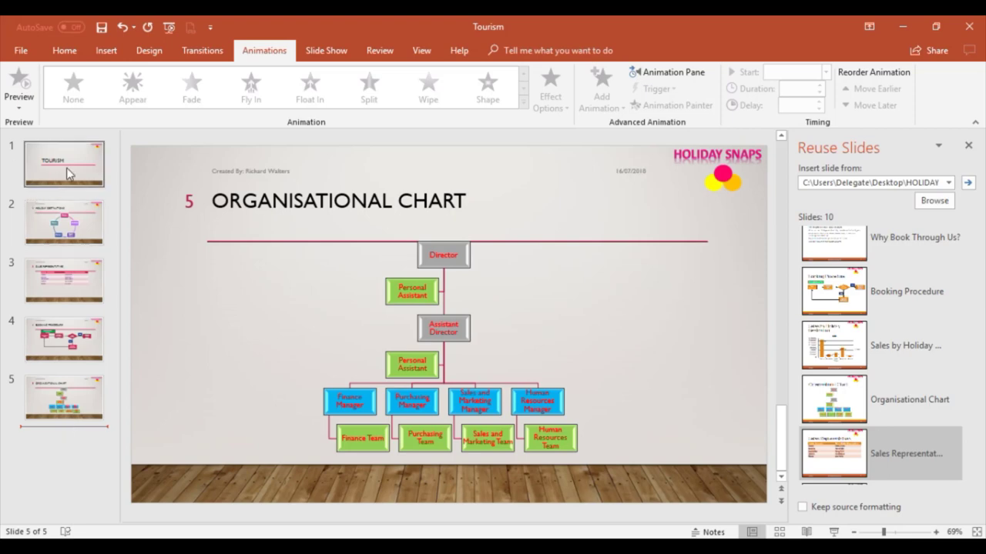
Select the slide 1 TOURISM title thumbnail in the slides pane
click(64, 163)
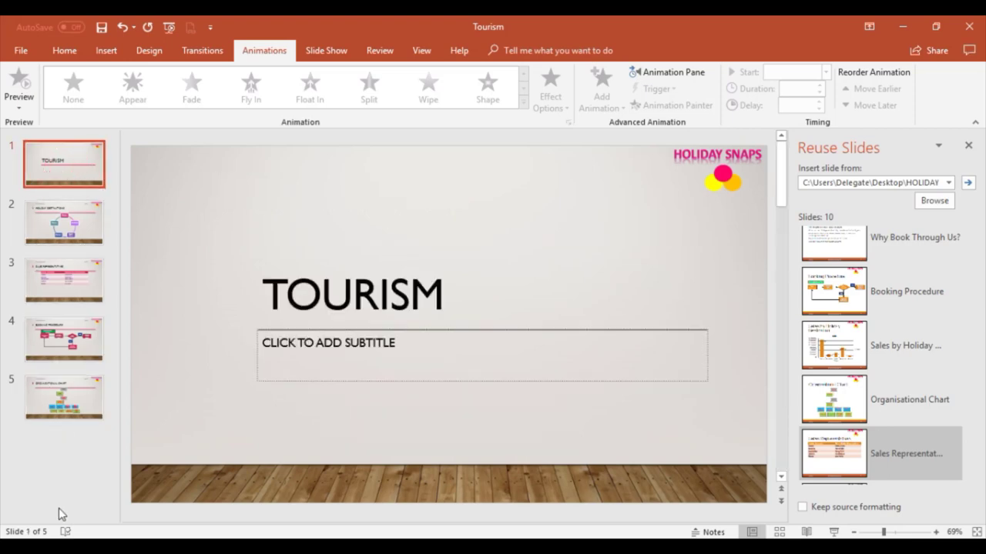